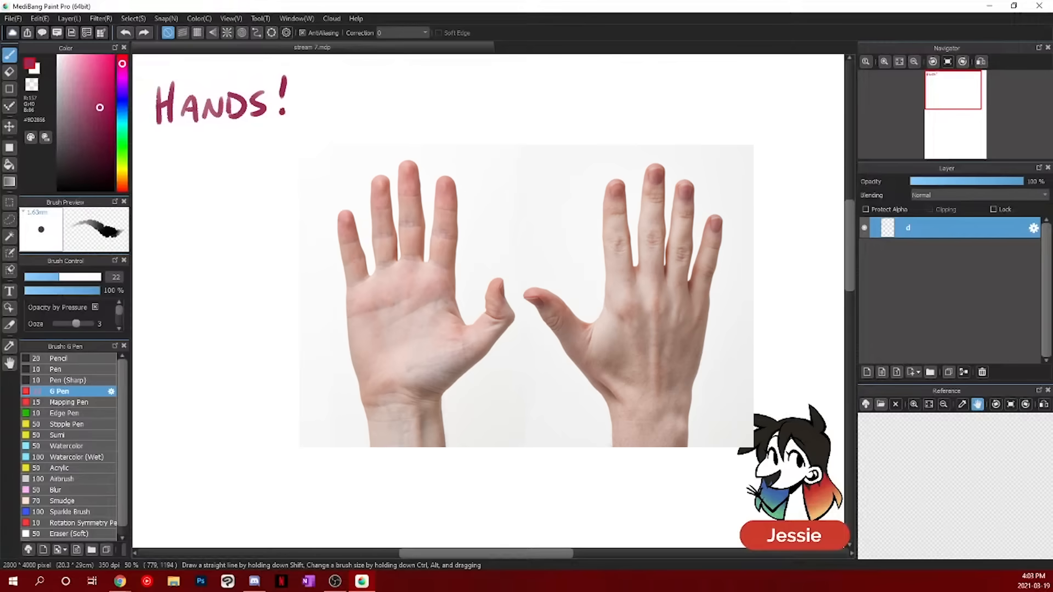
- Draw a squarish quadrilateral palm outline below the 'Hands!' title, plus a few straight strokes
left_click_drag(350, 282, 410, 400)
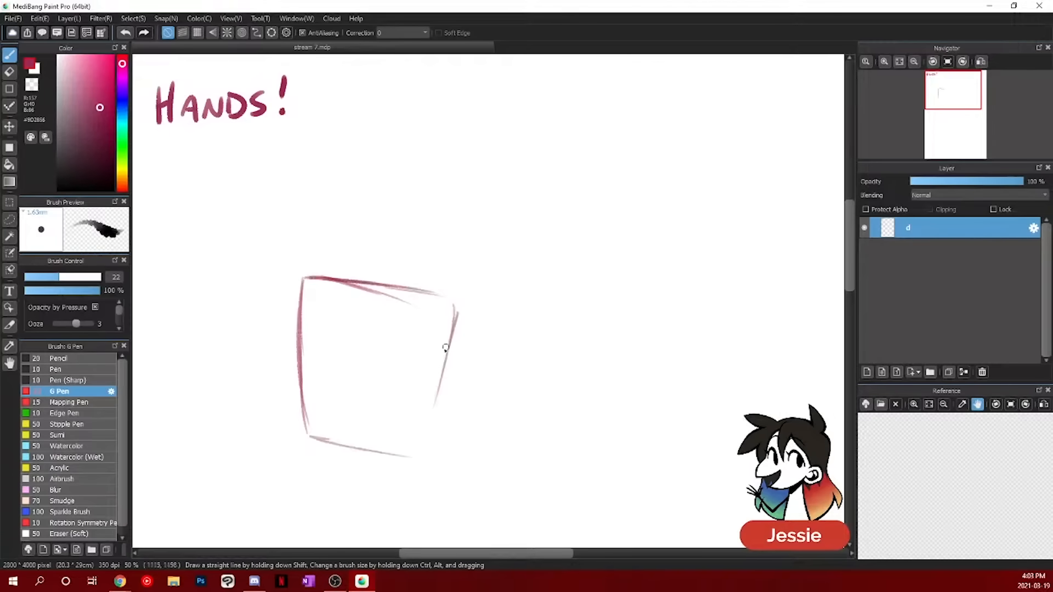
left_click_drag(443, 347, 305, 473)
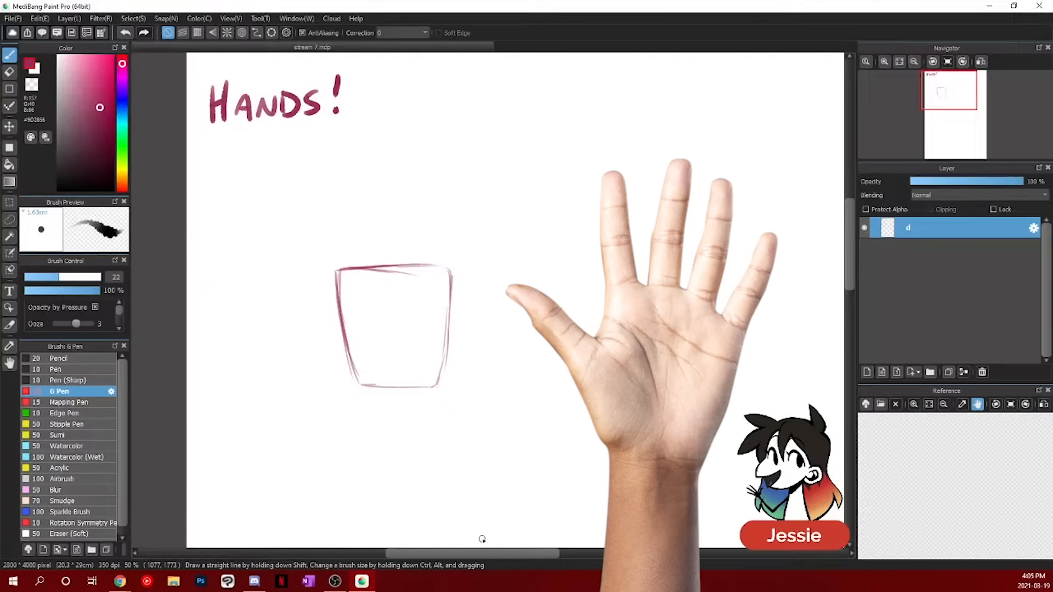
mouse_move(347, 178)
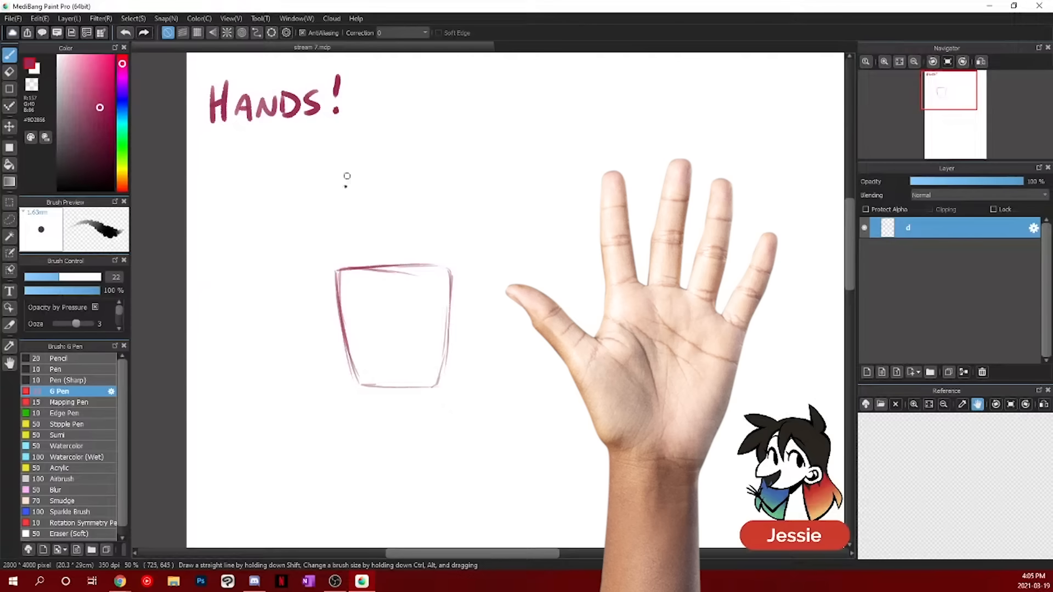
left_click_drag(586, 159, 779, 160)
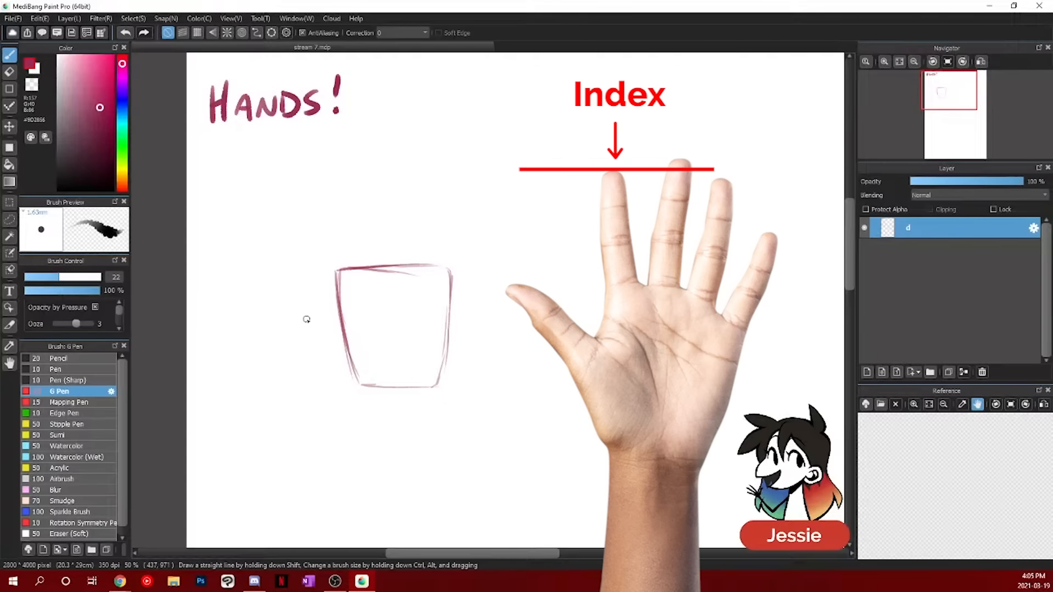
left_click_drag(352, 181, 352, 259)
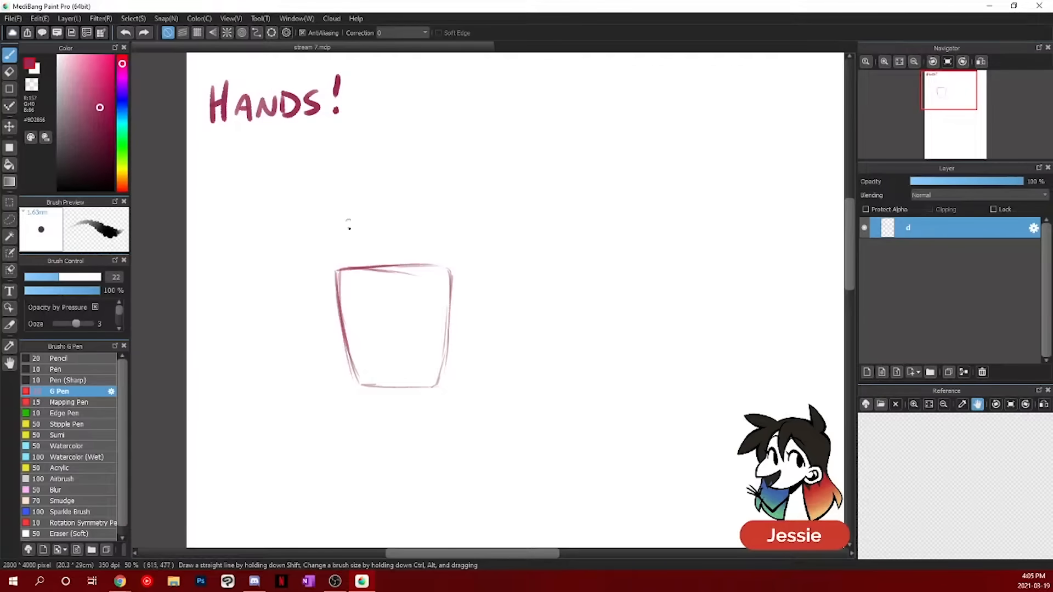
- Add a pointed finger block with a 'mountain!' comparison doodle, rounded palm pads and a thumb
left_click_drag(342, 275, 380, 144)
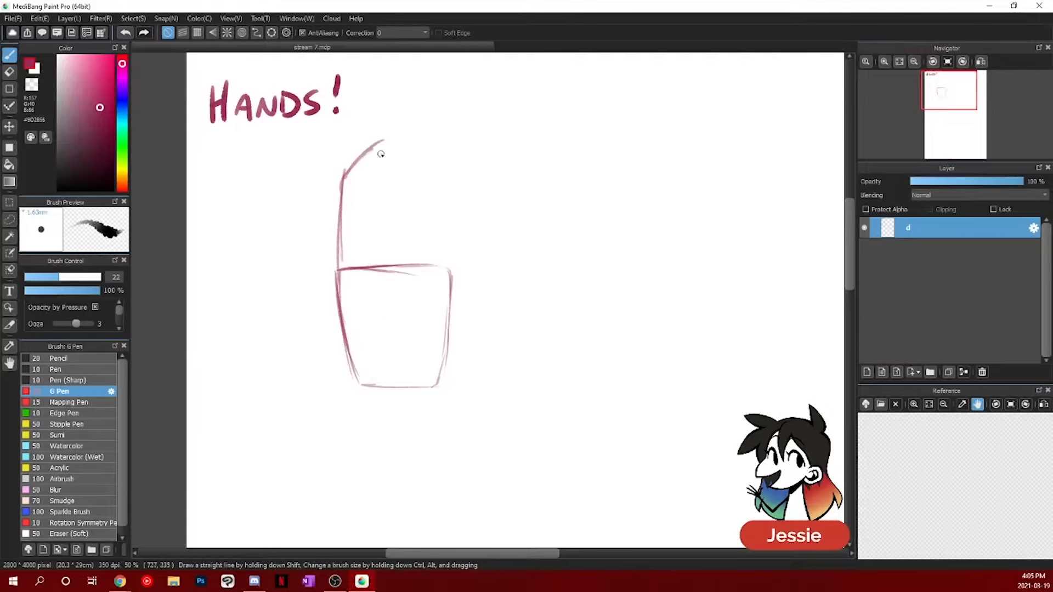
left_click_drag(379, 144, 447, 258)
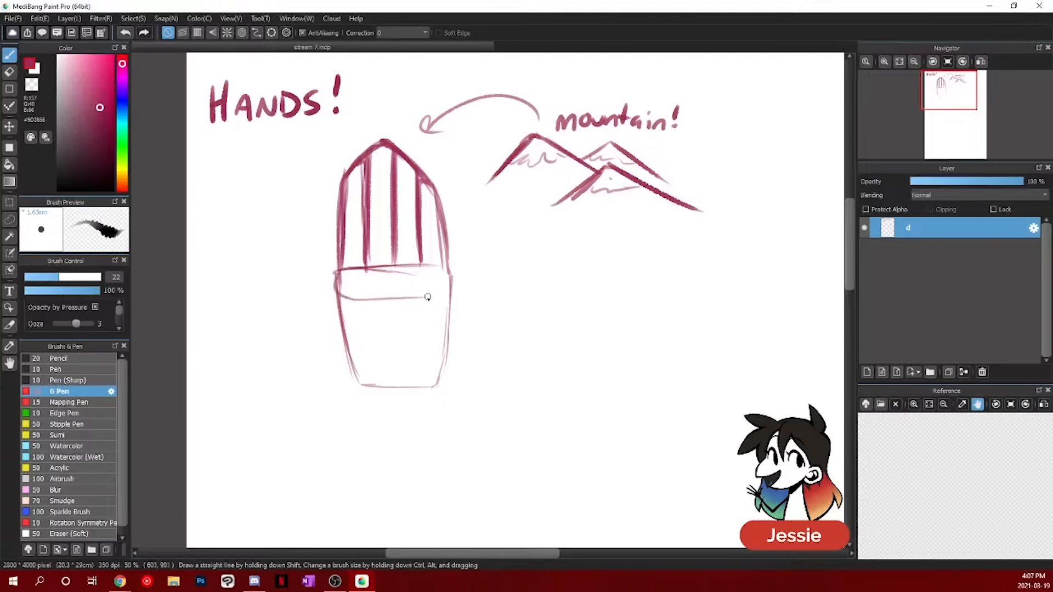
left_click_drag(433, 297, 400, 389)
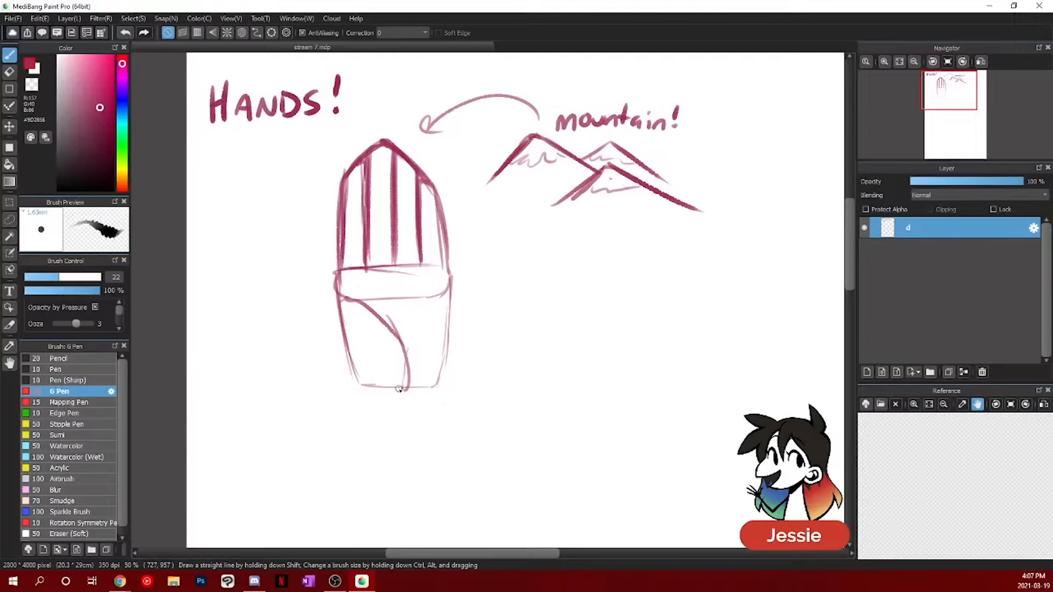
left_click_drag(399, 389, 437, 290)
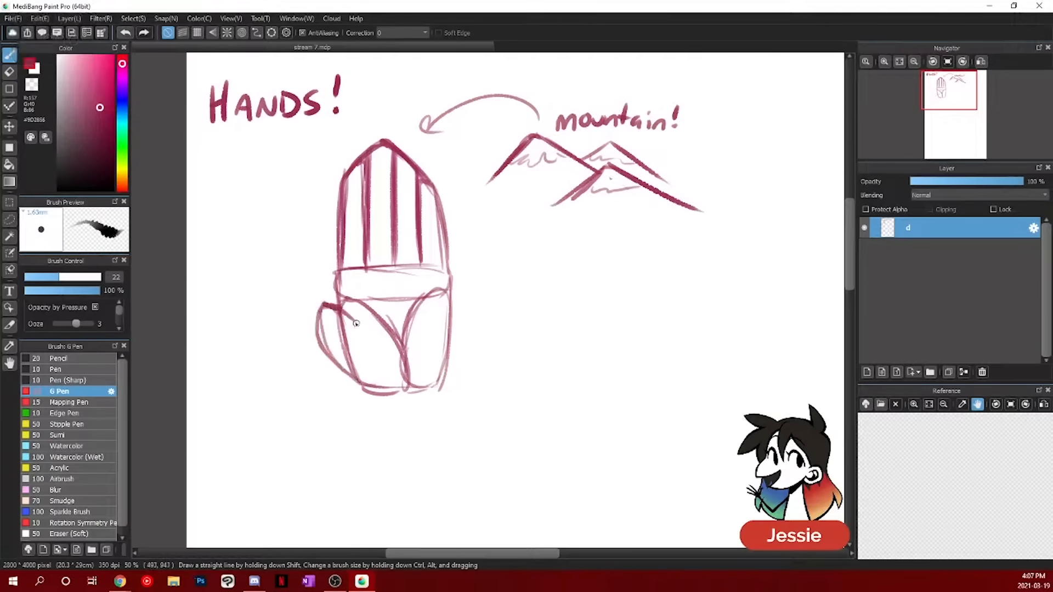
left_click_drag(329, 330, 316, 262)
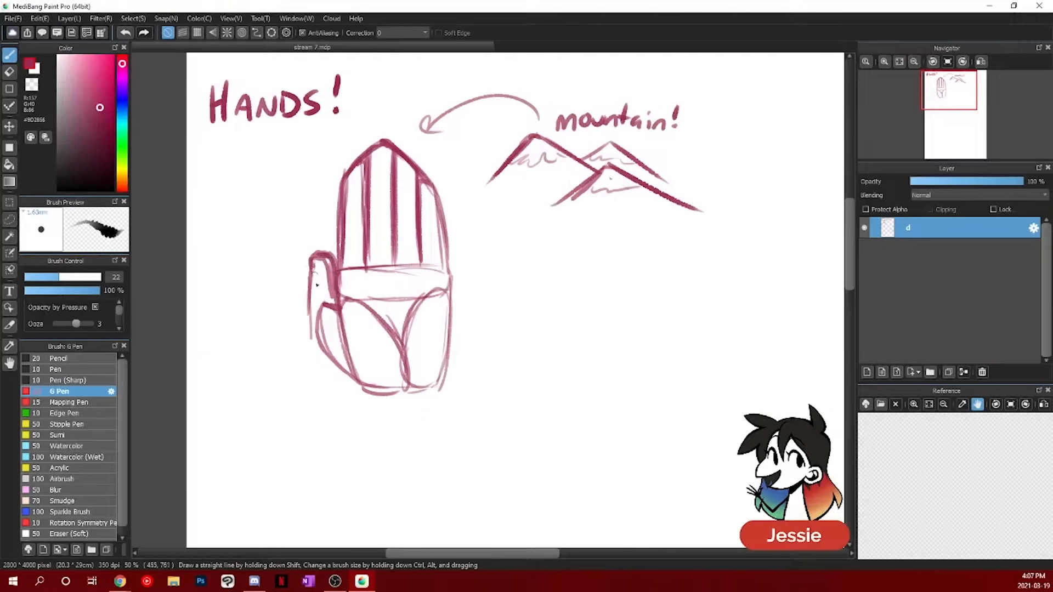
left_click_drag(319, 282, 365, 396)
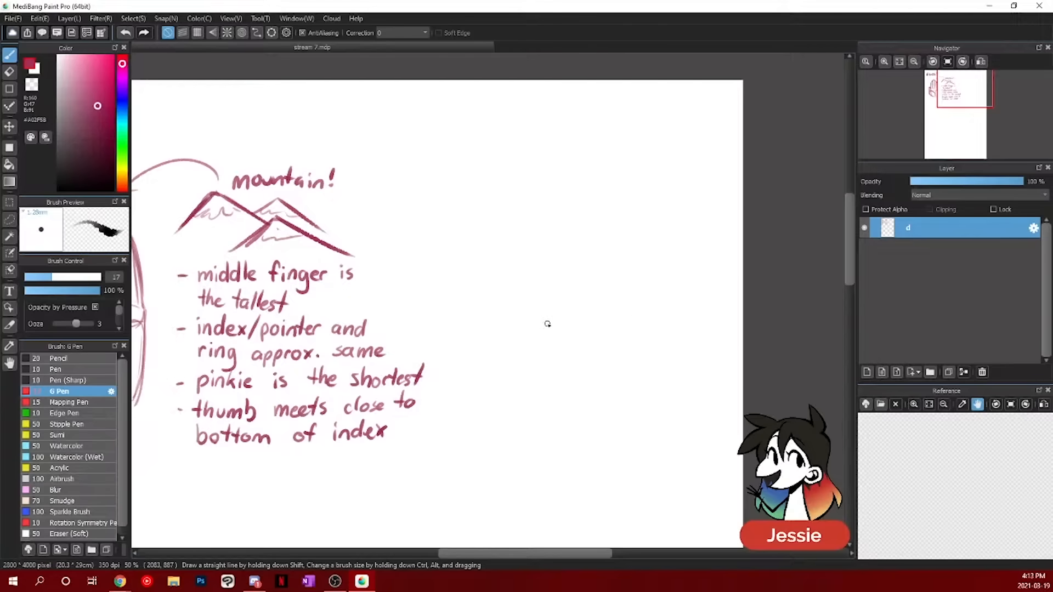
mouse_move(534, 213)
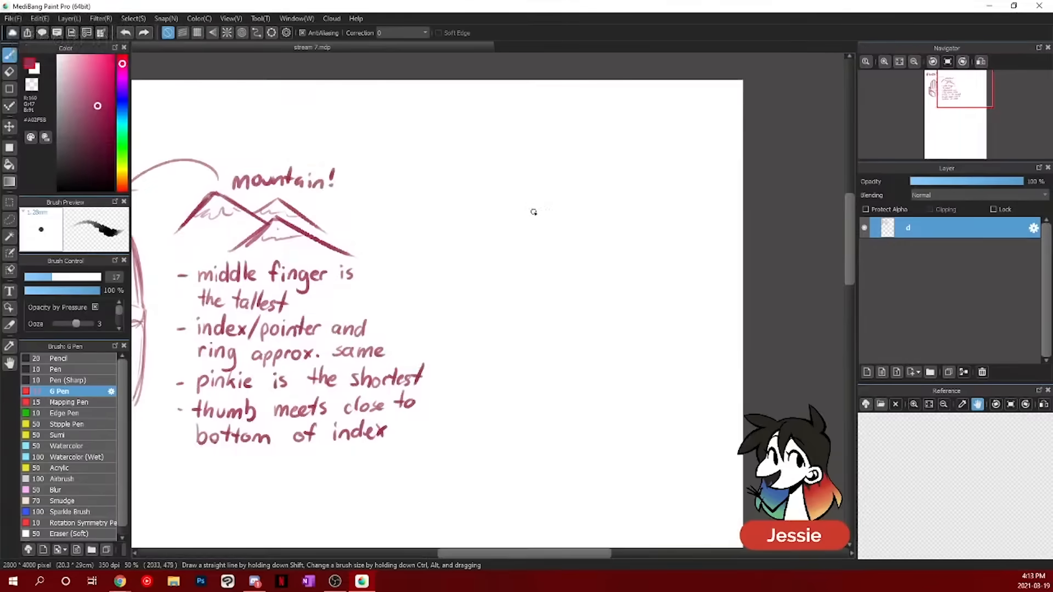
mouse_move(499, 193)
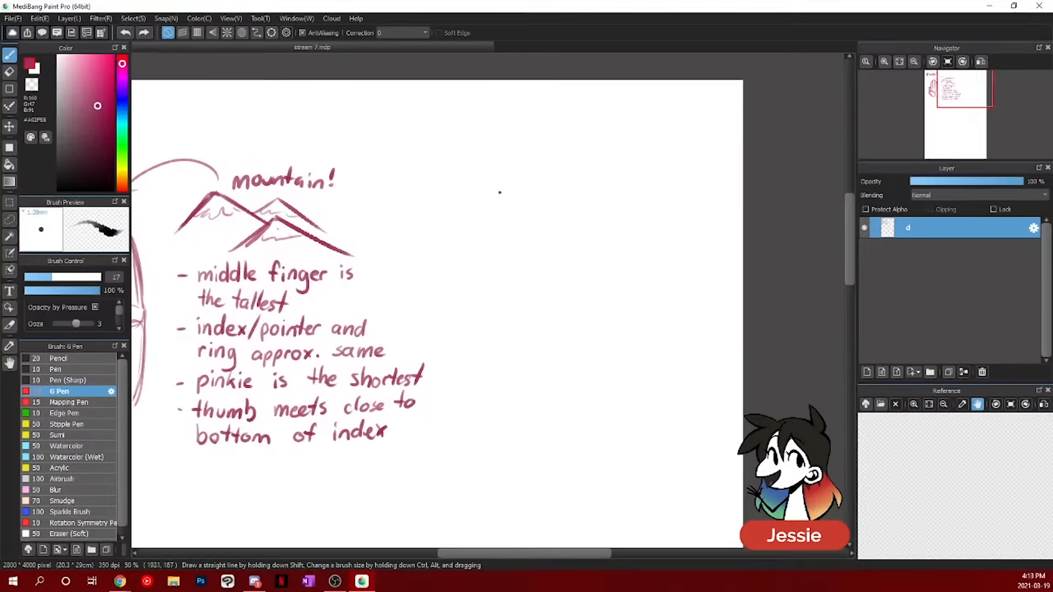
- Draw a flask-like grip box with a top ellipse, knuckle ovals and a rounded thumb pad
left_click_drag(484, 211, 447, 309)
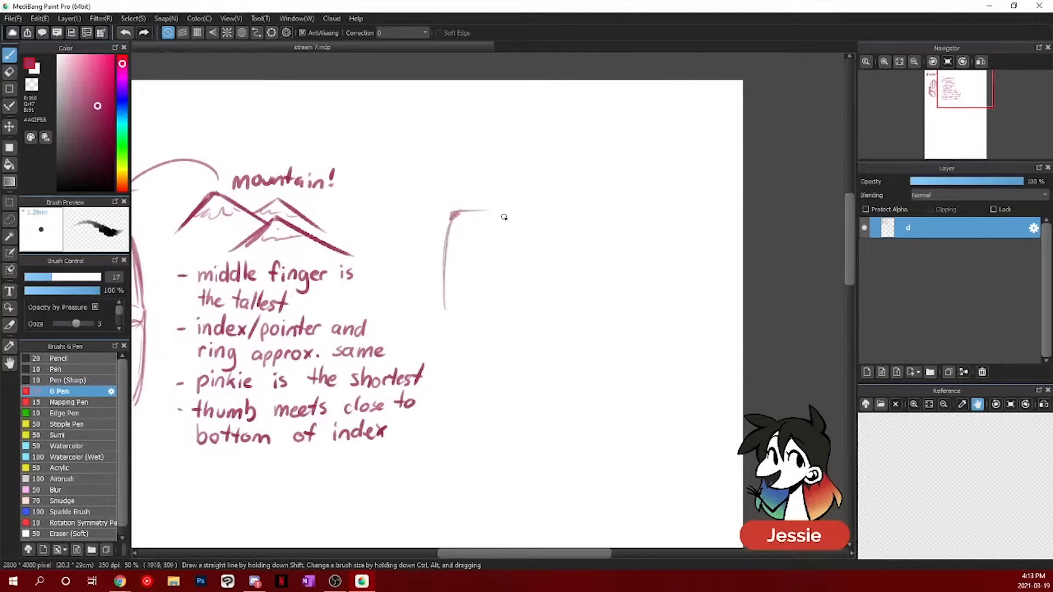
left_click_drag(457, 215, 564, 222)
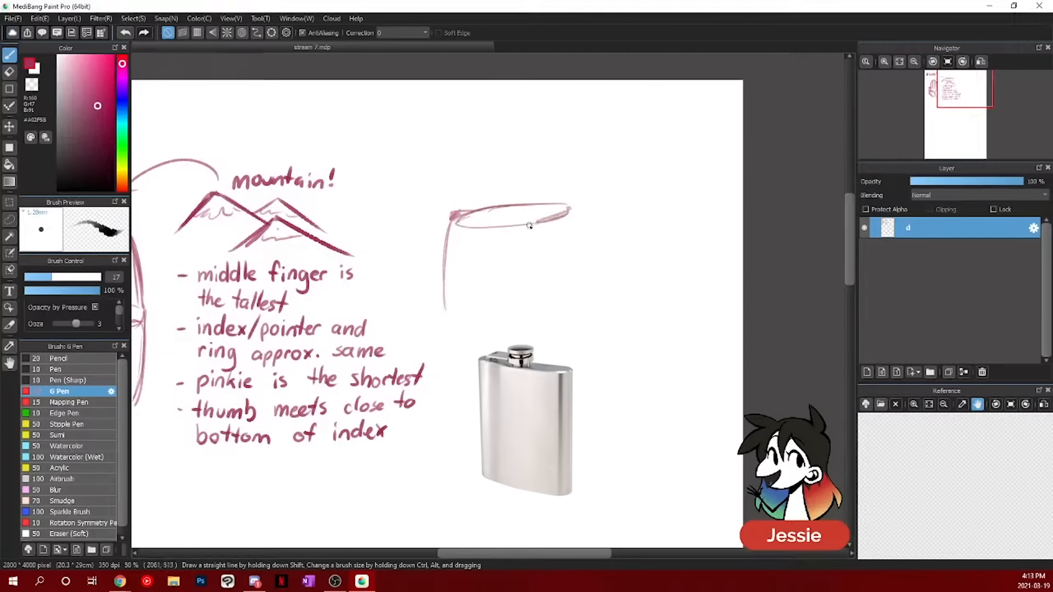
left_click_drag(565, 215, 551, 309)
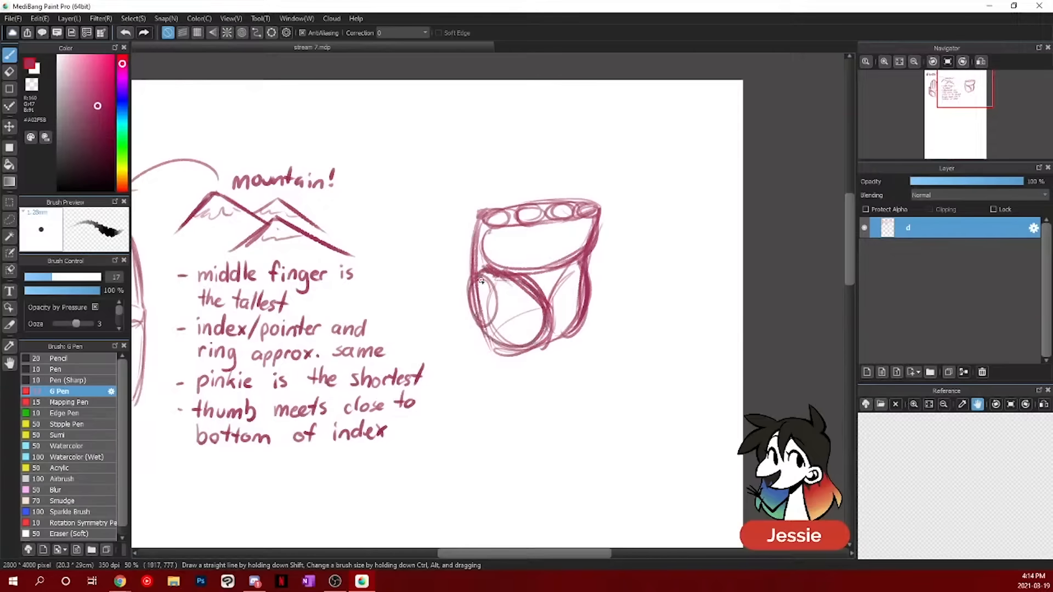
- Add a bean-shaped callout with an arrow, then curled fingers with fingertip segments over the grip
left_click_drag(501, 138, 500, 195)
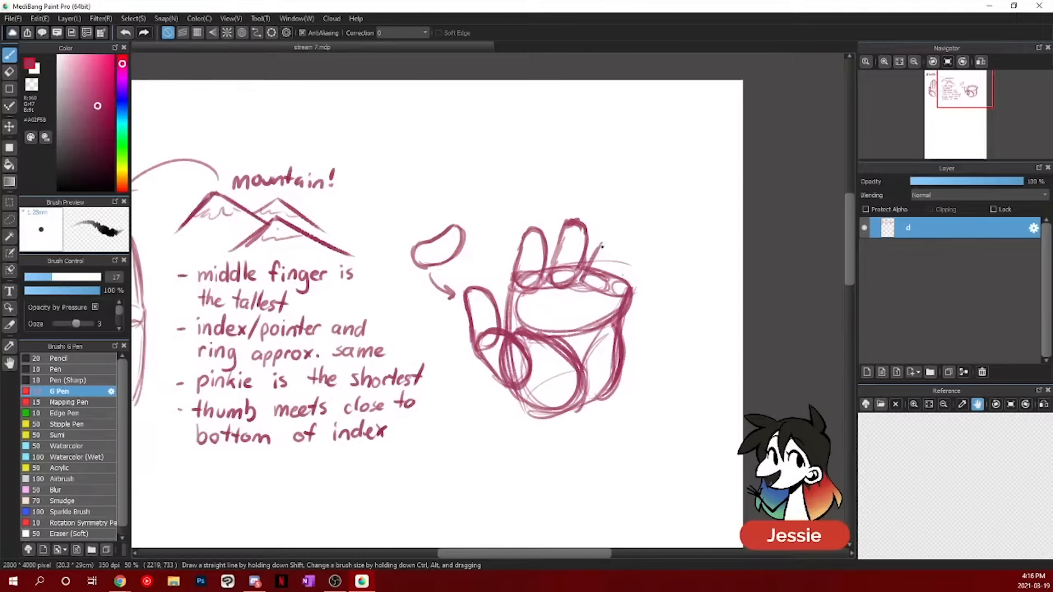
left_click_drag(601, 248, 608, 290)
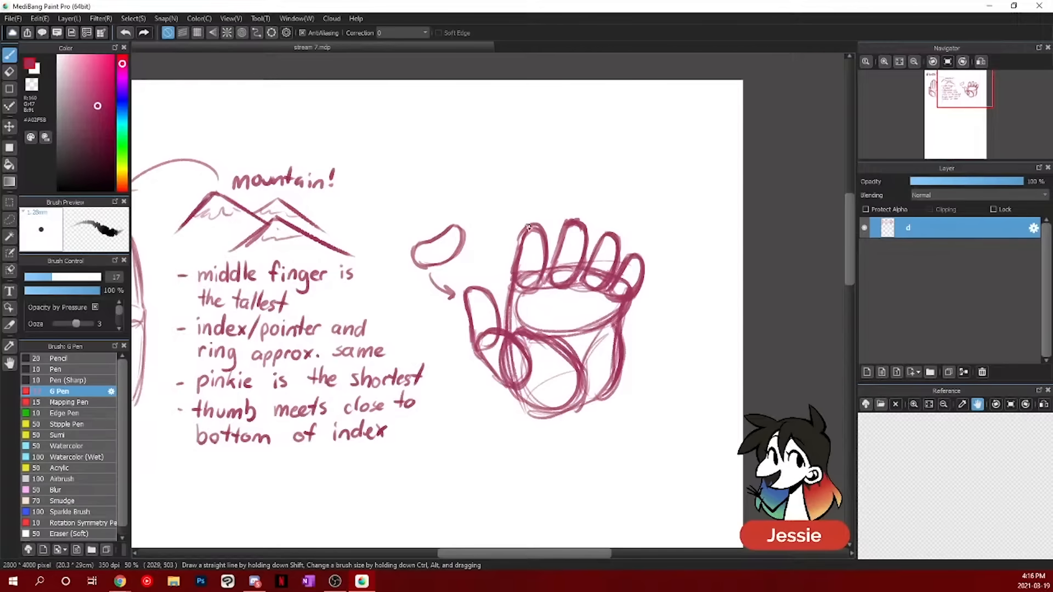
left_click_drag(531, 229, 646, 249)
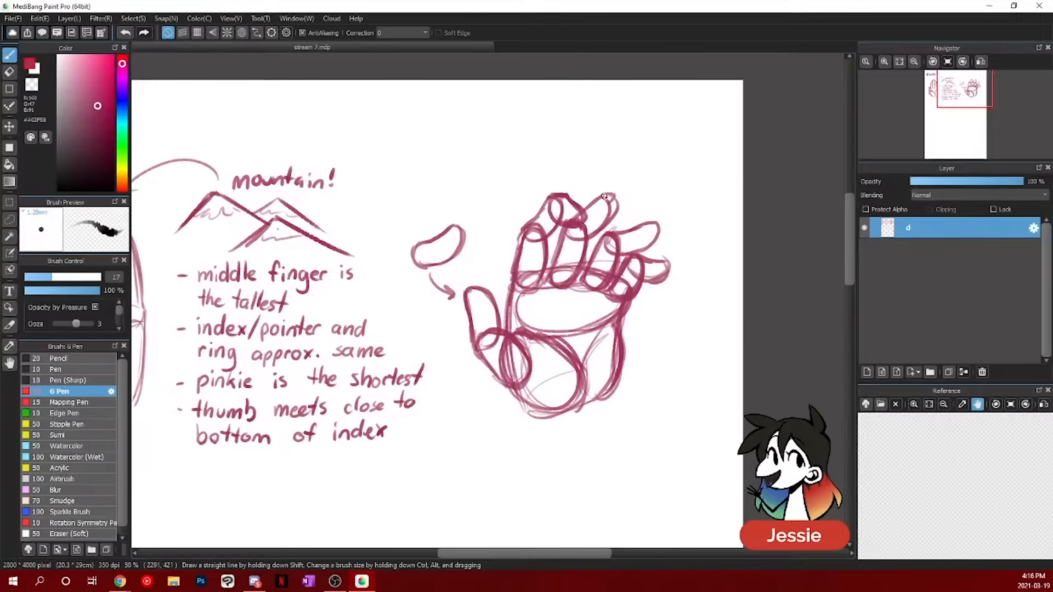
left_click_drag(604, 198, 665, 246)
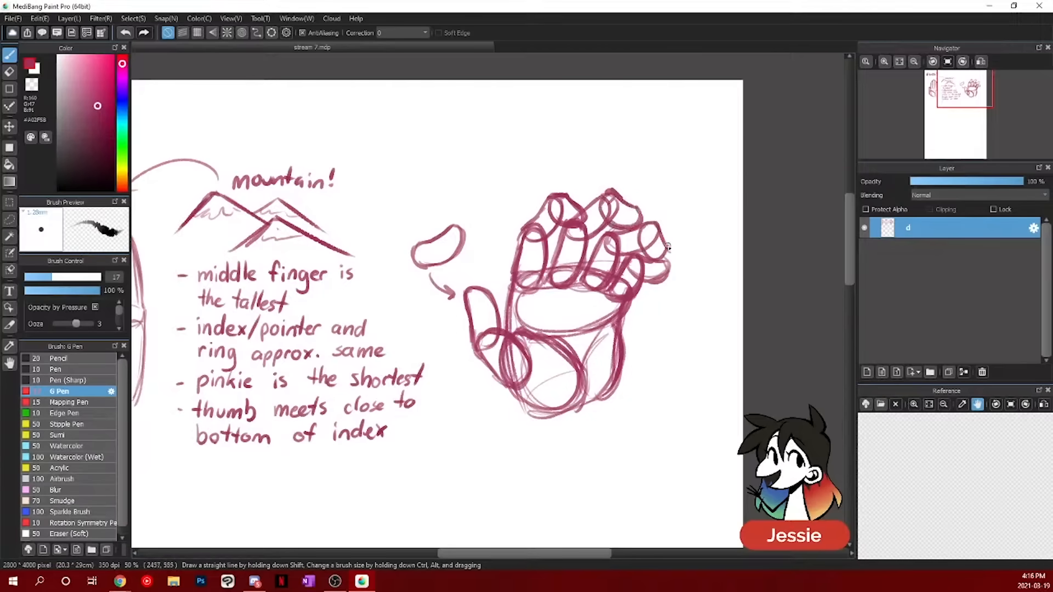
left_click_drag(646, 249, 575, 309)
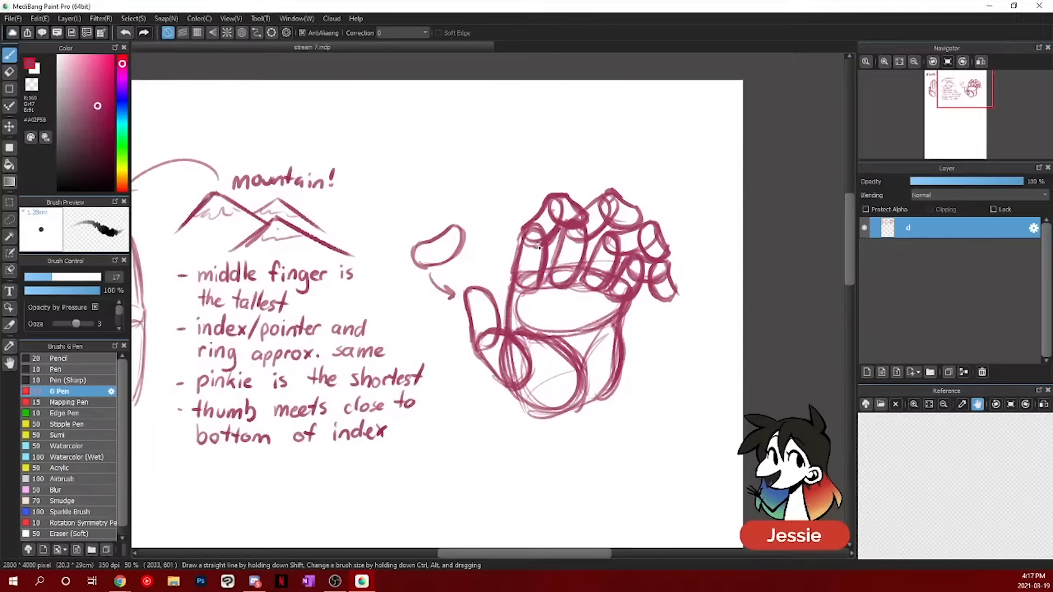
left_click_drag(518, 232, 507, 279)
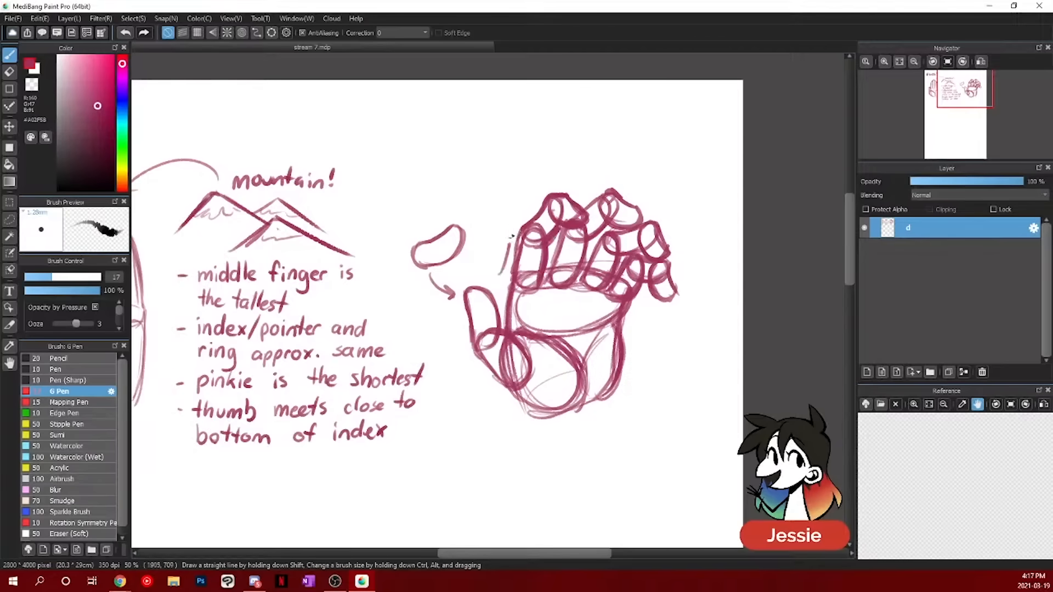
- Redraw the thumb, darken finger lines and refine the bean-shaped finger joints and fingertips
left_click(885, 61)
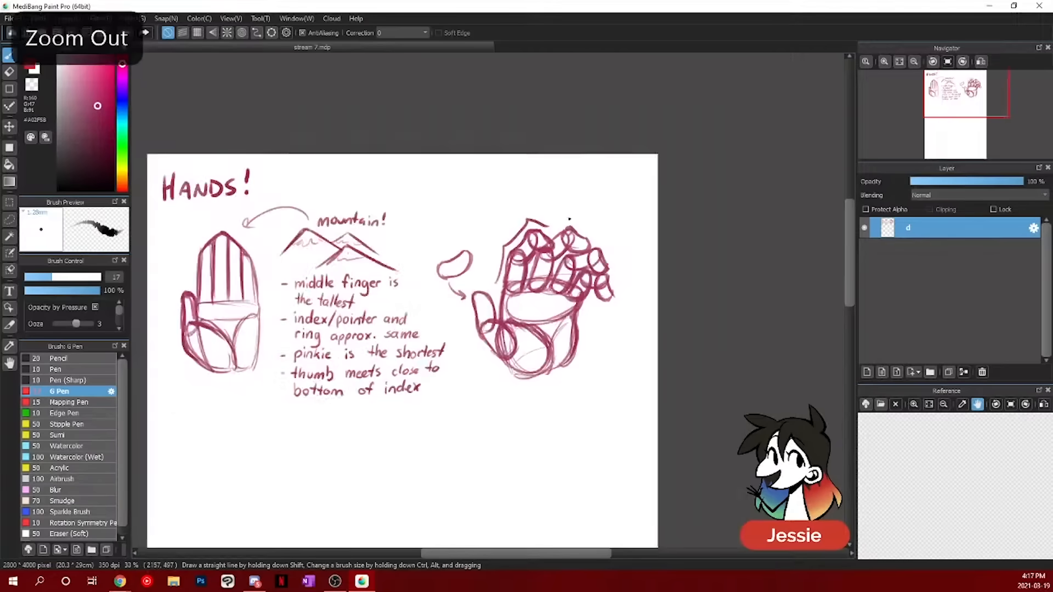
left_click_drag(228, 444, 232, 386)
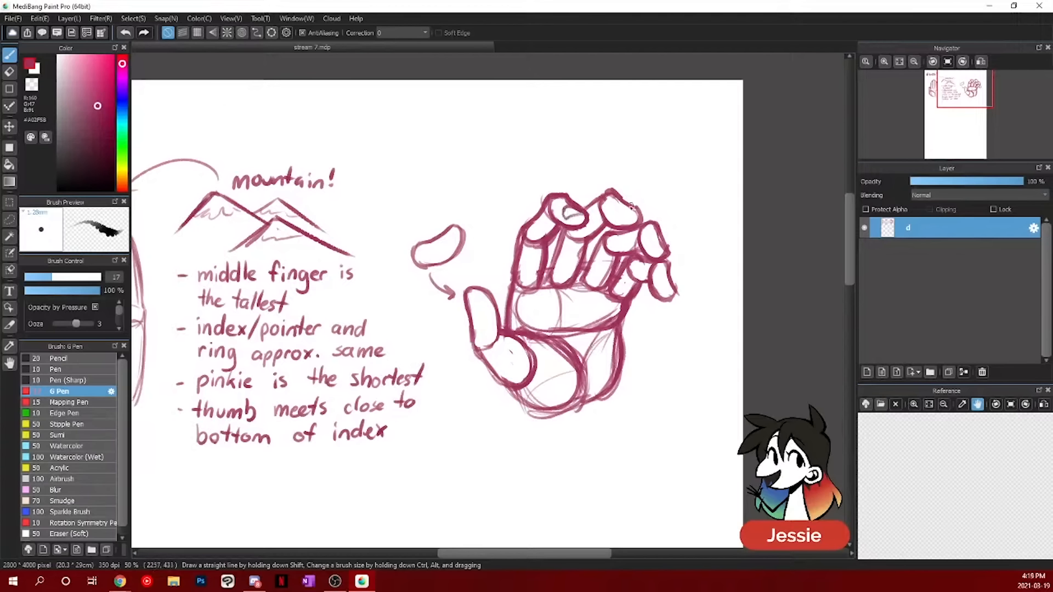
left_click_drag(605, 201, 628, 215)
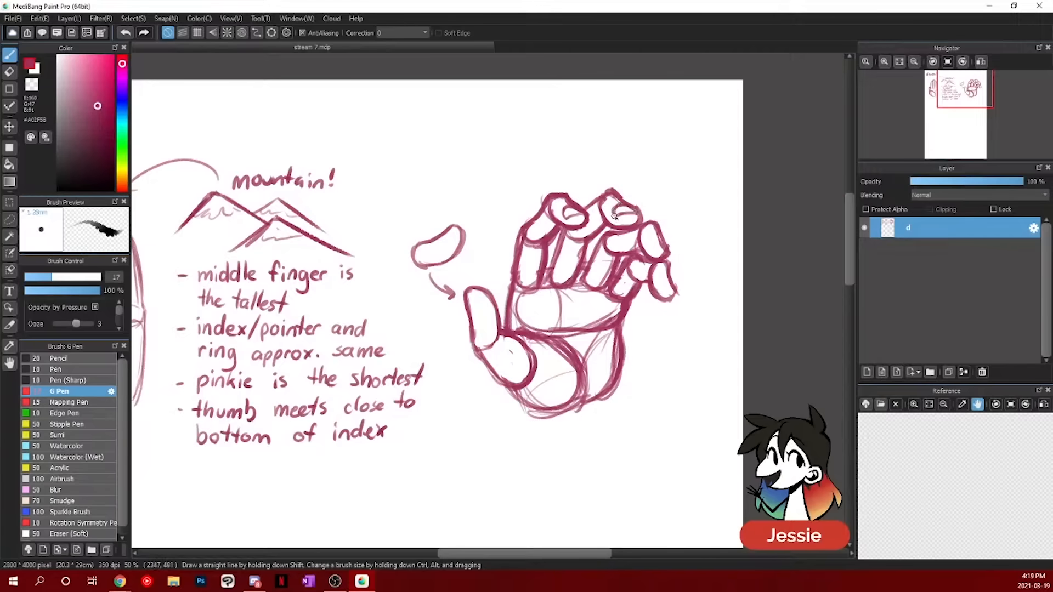
left_click_drag(625, 215, 652, 249)
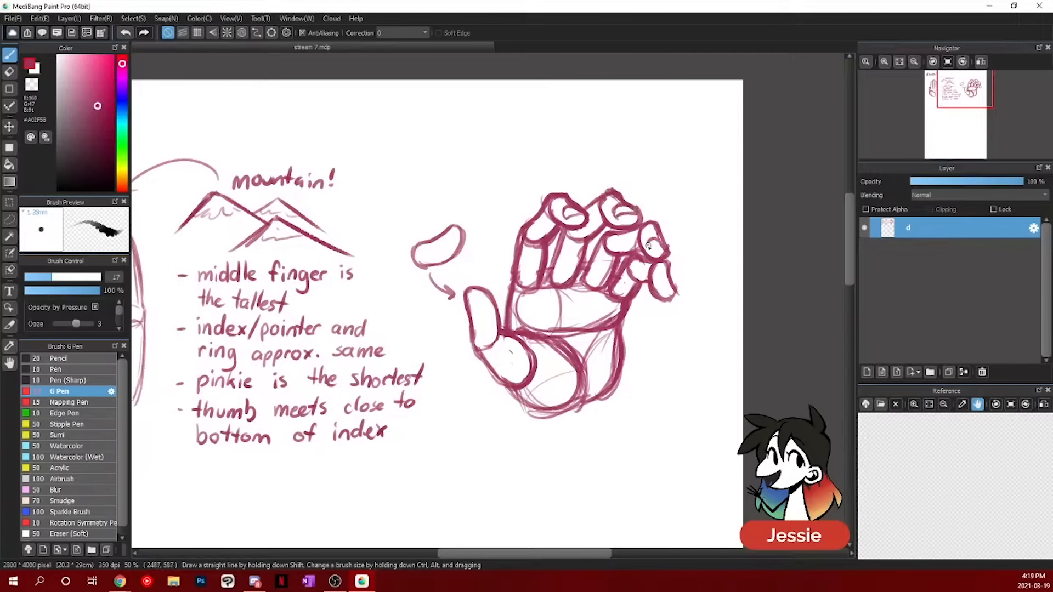
left_click_drag(651, 245, 665, 289)
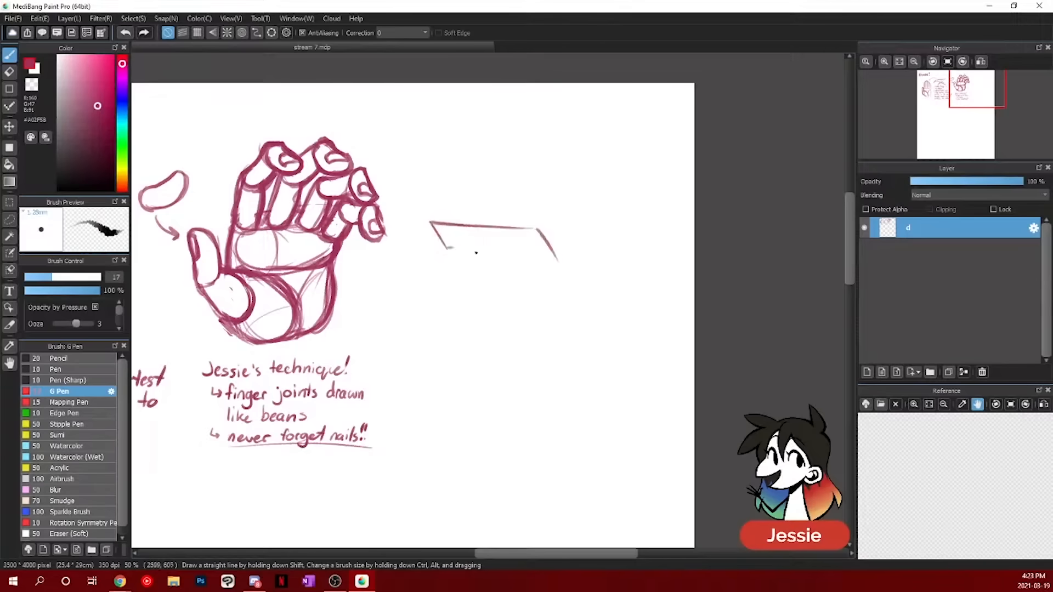
- Draw a box-shaped palm and add rectangular prism fingers along its top edge
left_click_drag(428, 221, 427, 345)
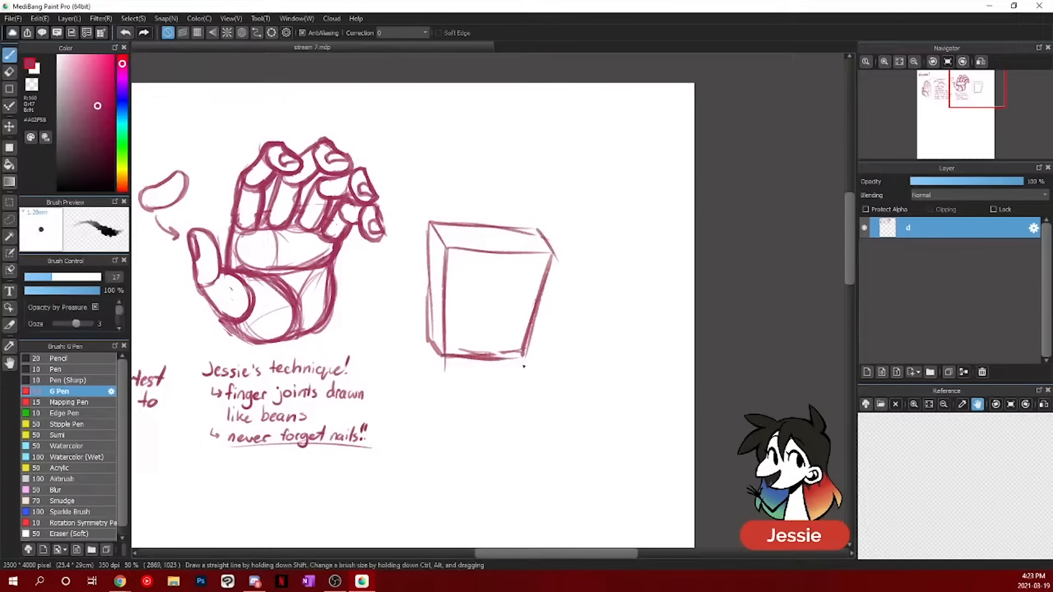
left_click_drag(443, 245, 538, 242)
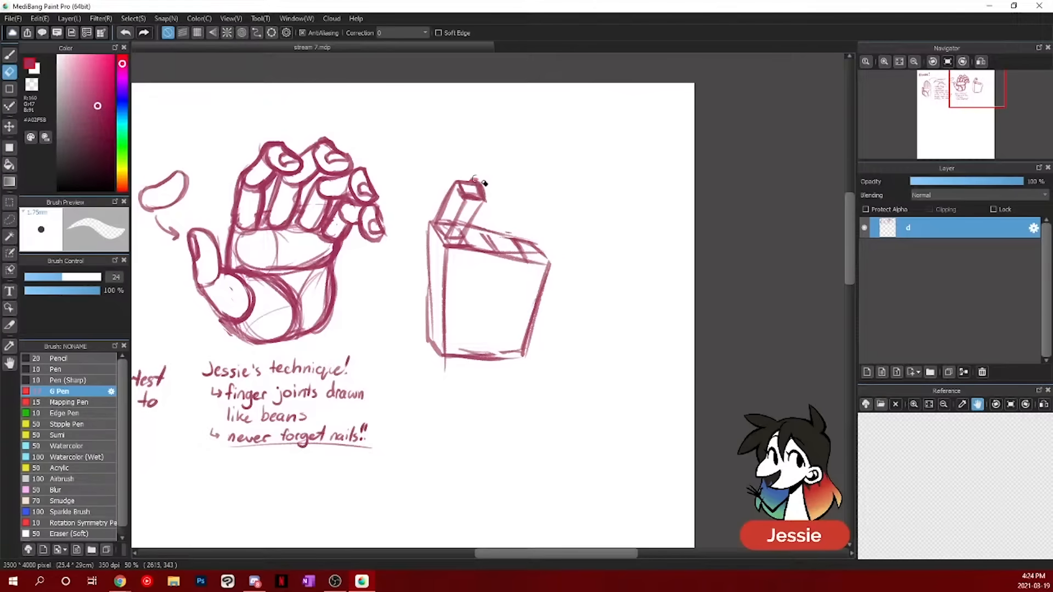
left_click_drag(477, 192, 527, 201)
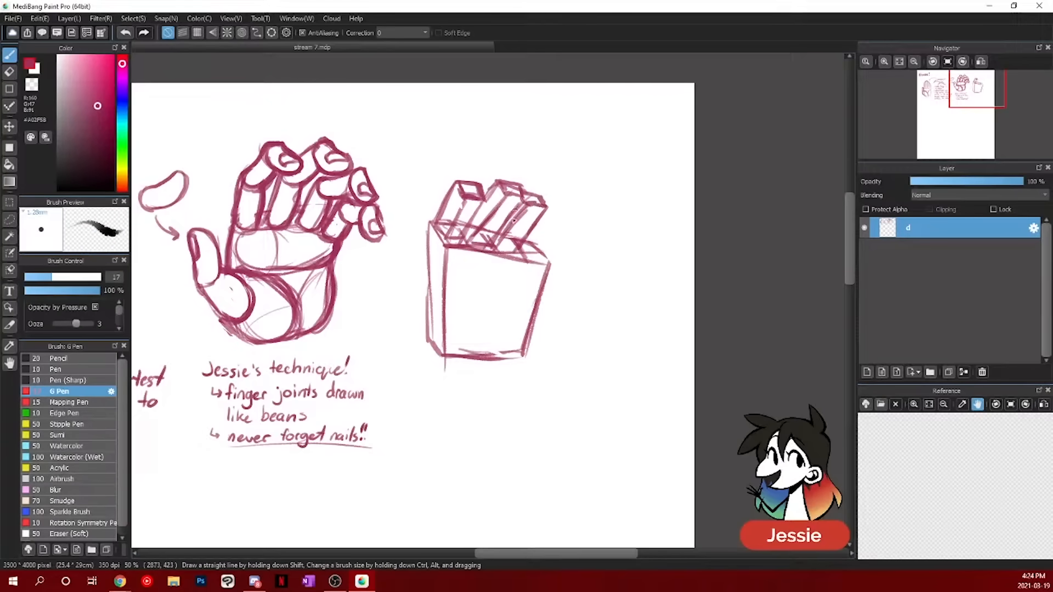
left_click_drag(510, 202, 564, 225)
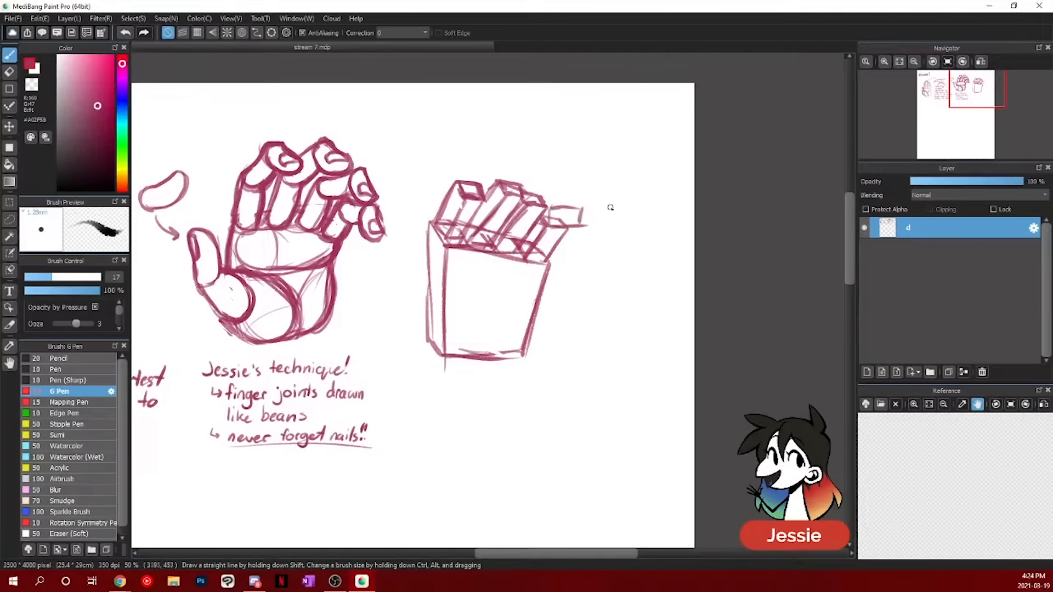
left_click_drag(584, 221, 510, 168)
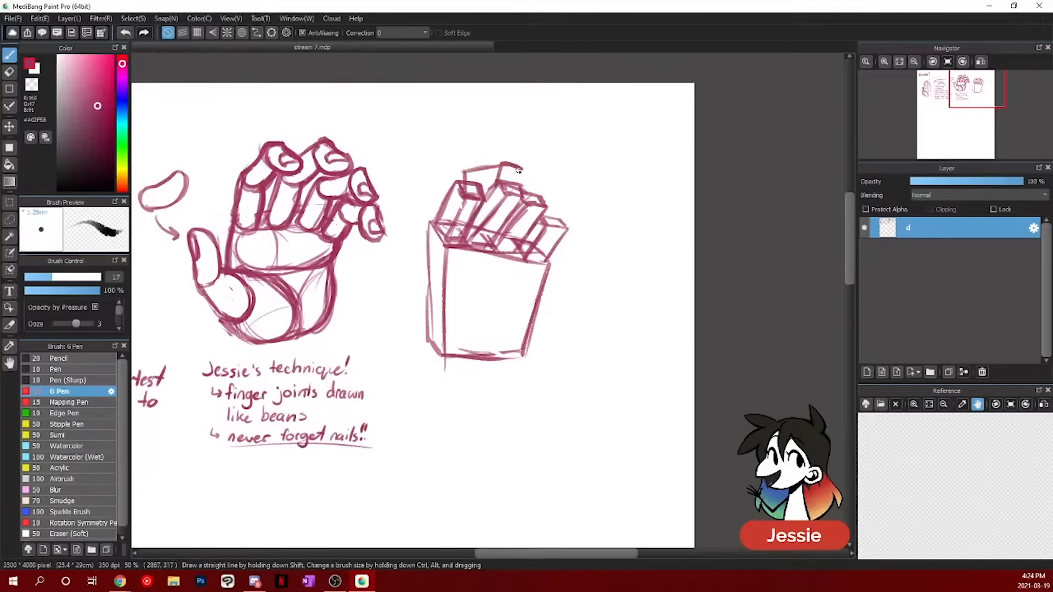
left_click_drag(511, 178, 518, 159)
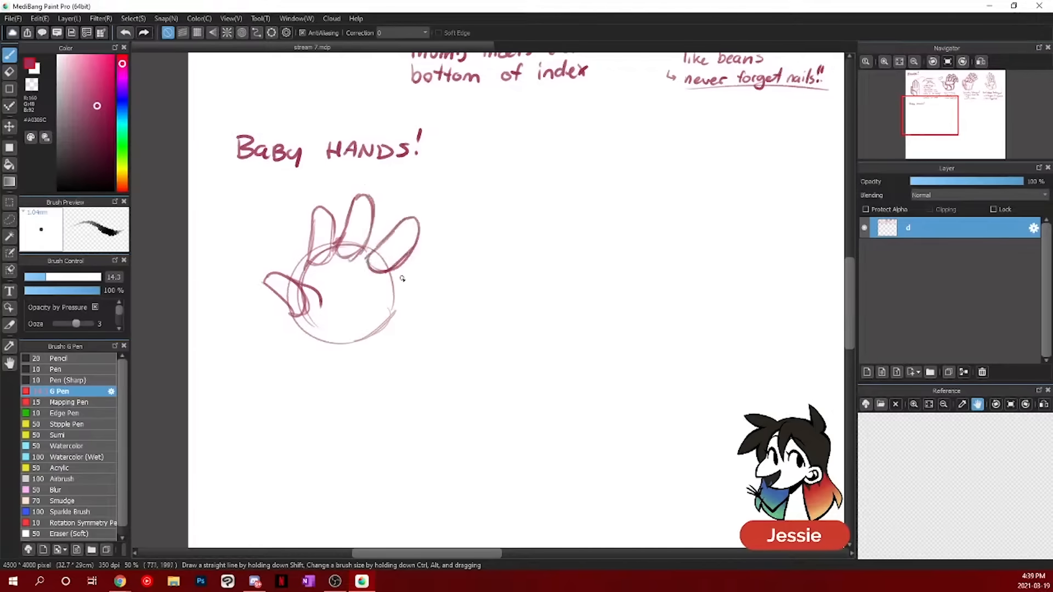
- Draw the chubby fingers of the small baby-hand fist
left_click_drag(309, 289, 403, 323)
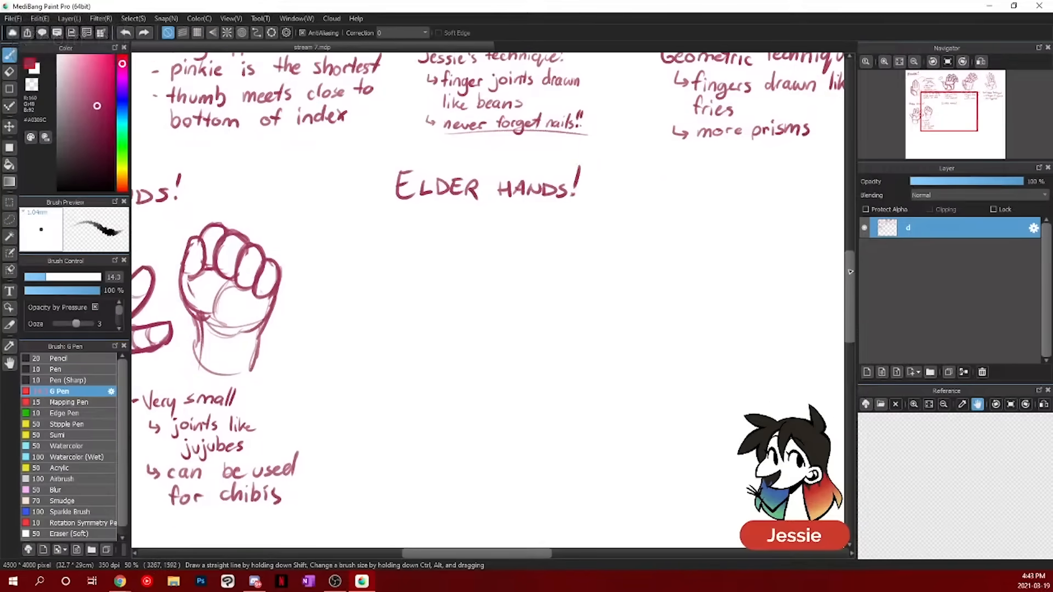
- Rough out and ink the bony elder hand's long fingers and knuckles, plus a finger side study
scroll("down", 3)
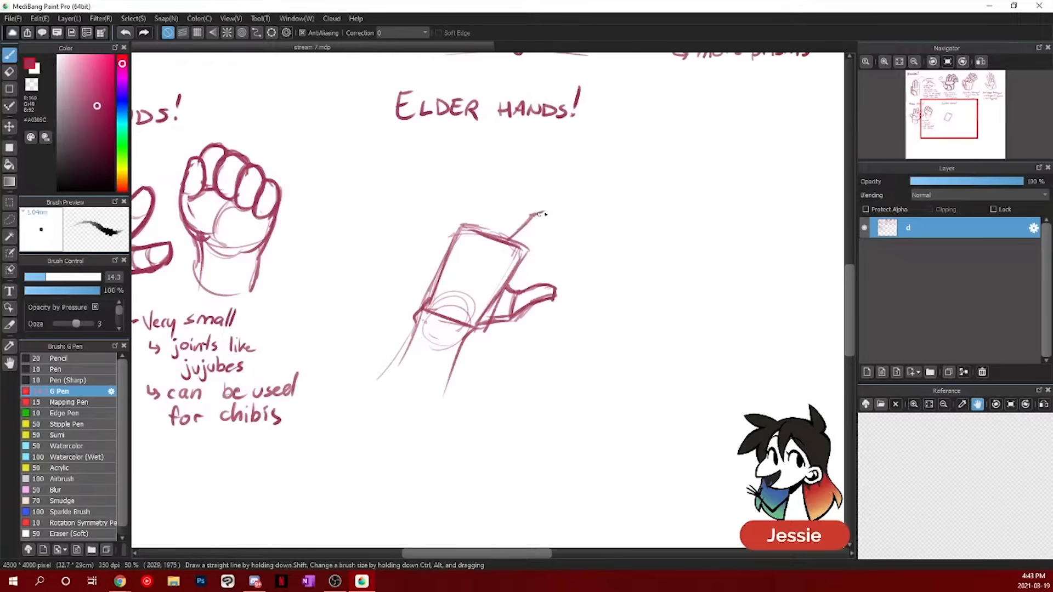
left_click_drag(537, 218, 594, 194)
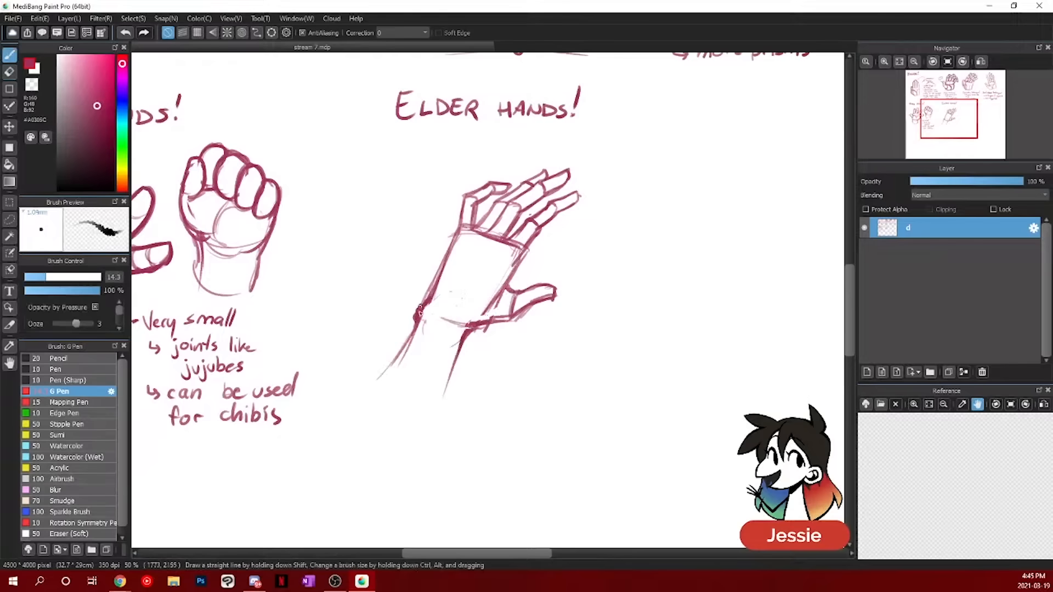
left_click_drag(443, 309, 390, 383)
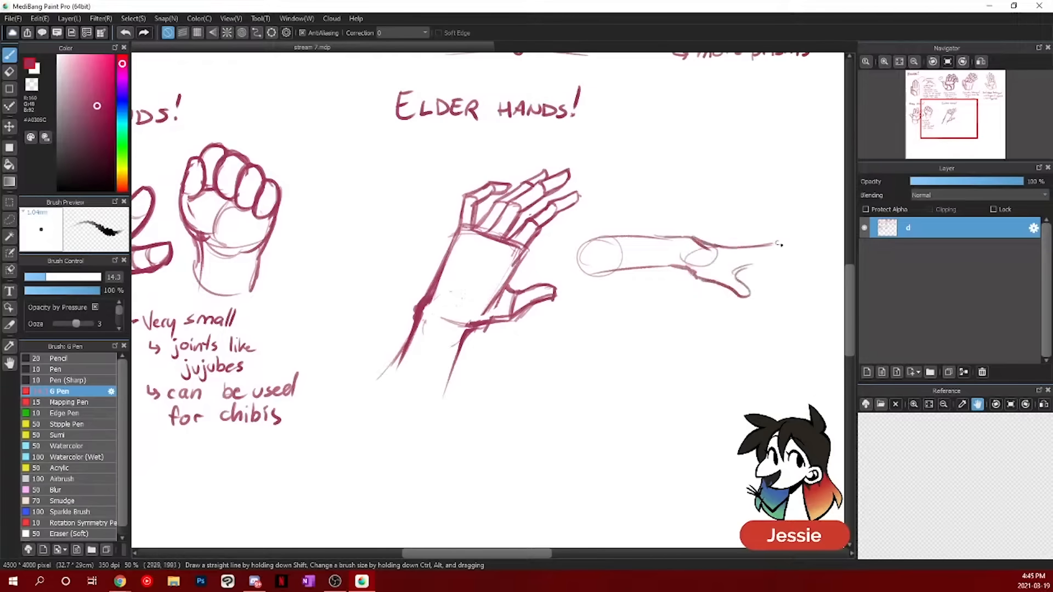
left_click_drag(752, 262, 805, 252)
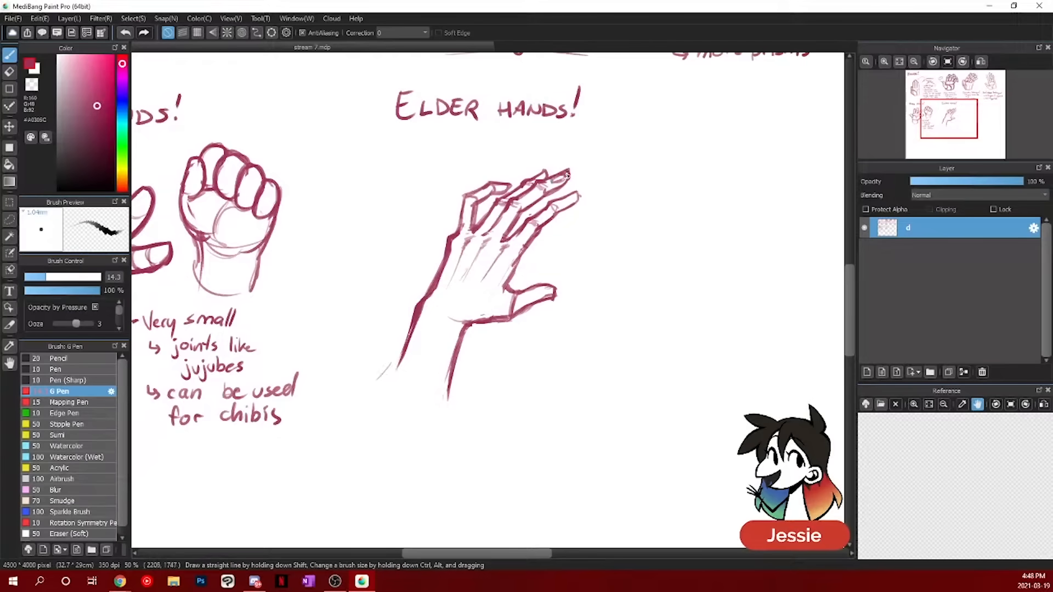
left_click_drag(523, 201, 484, 309)
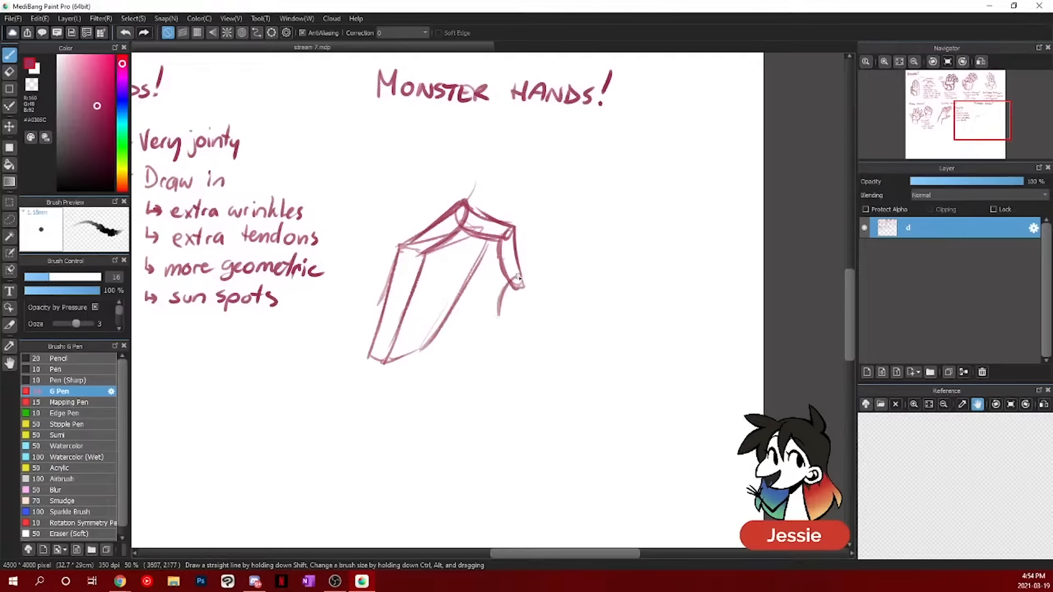
- Draw the monster hand's long jointed fingers around the block, plus a small curled study beside it
left_click_drag(463, 182, 511, 329)
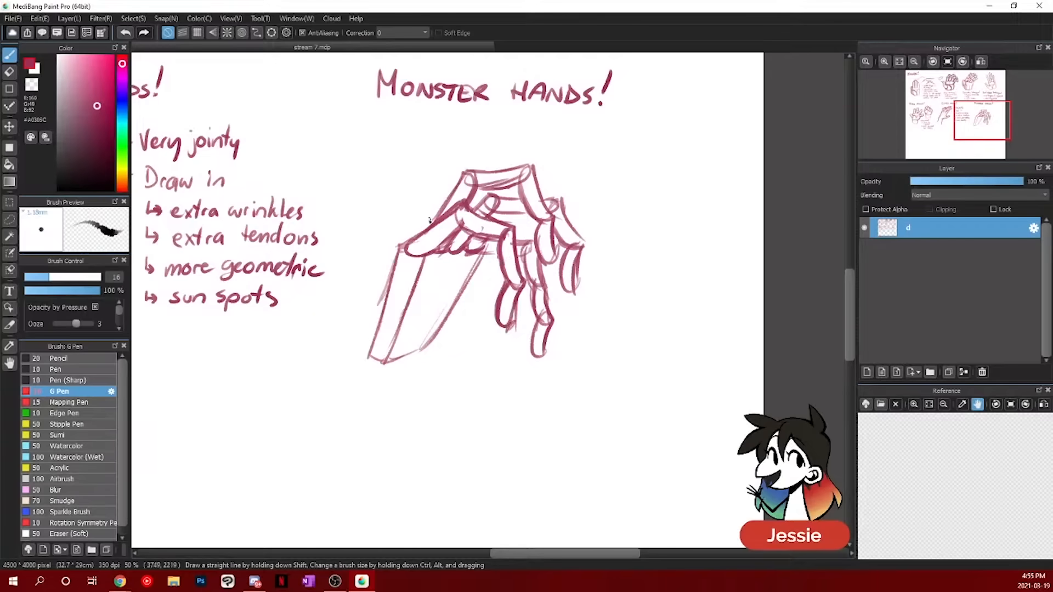
left_click_drag(457, 215, 538, 296)
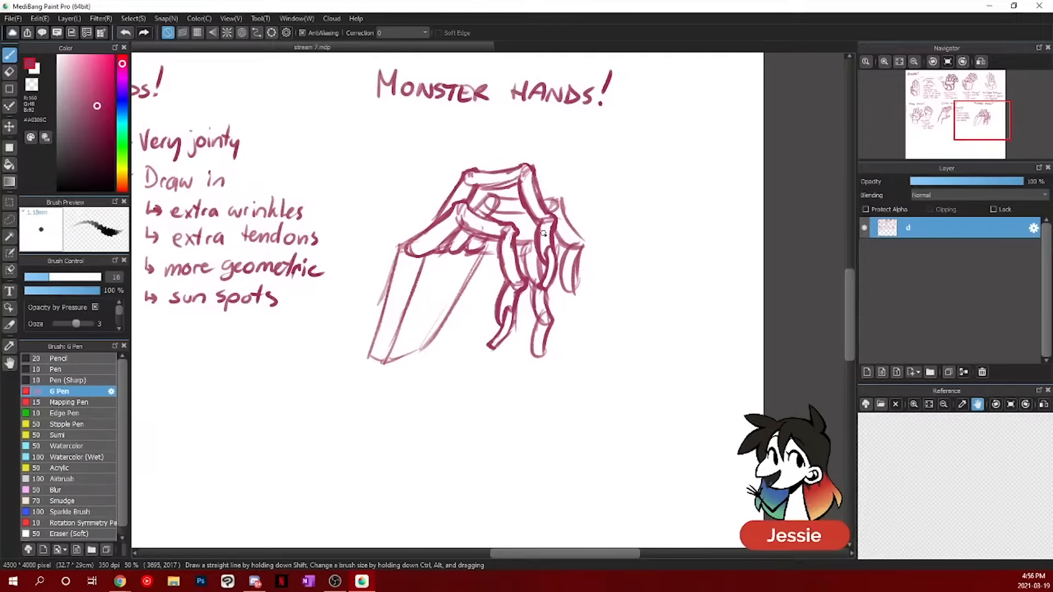
mouse_move(660, 170)
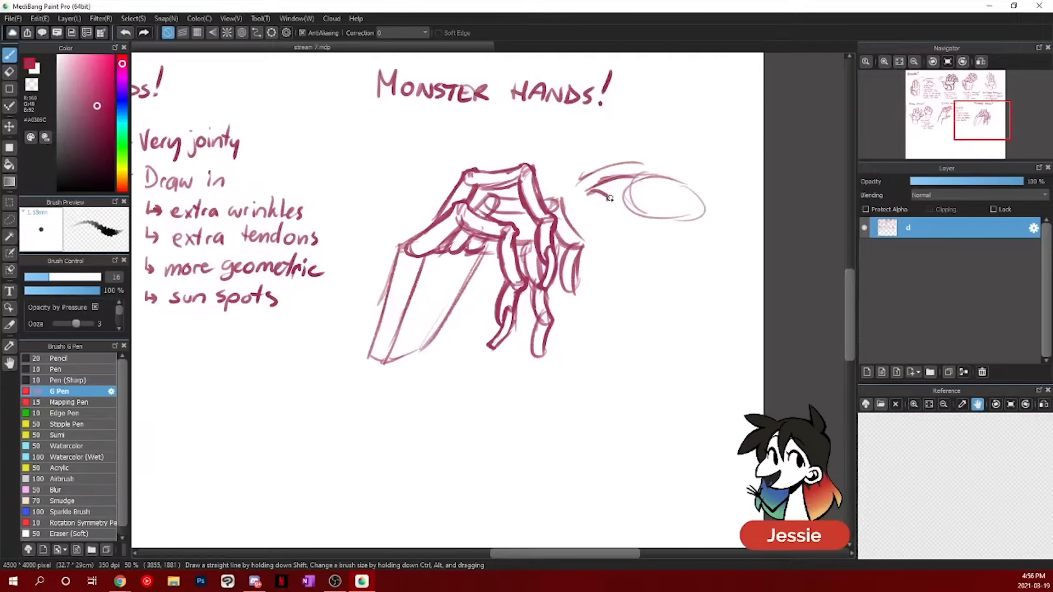
left_click_drag(608, 198, 645, 182)
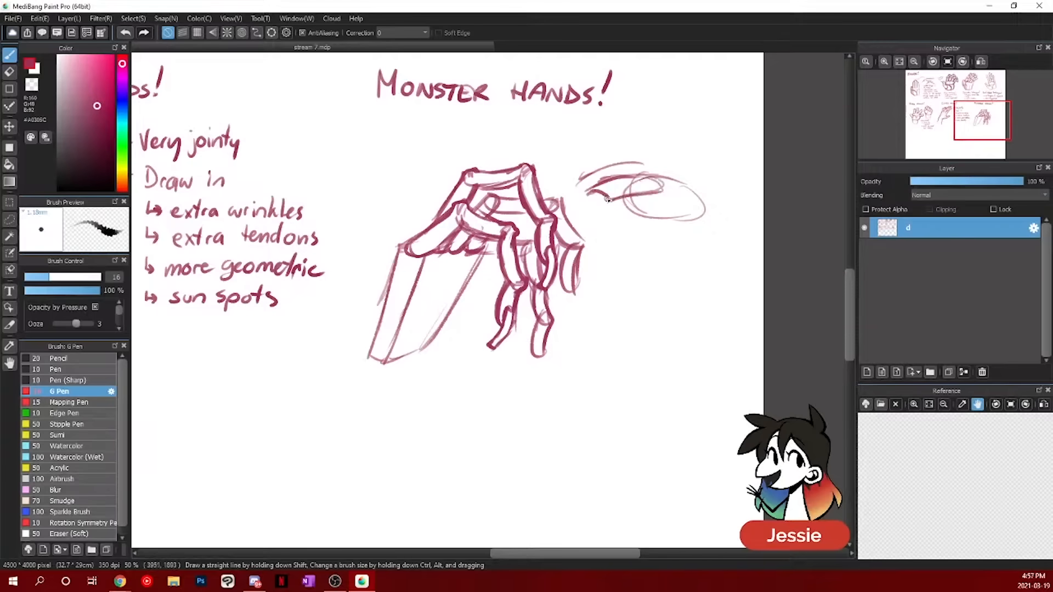
left_click_drag(585, 202, 685, 185)
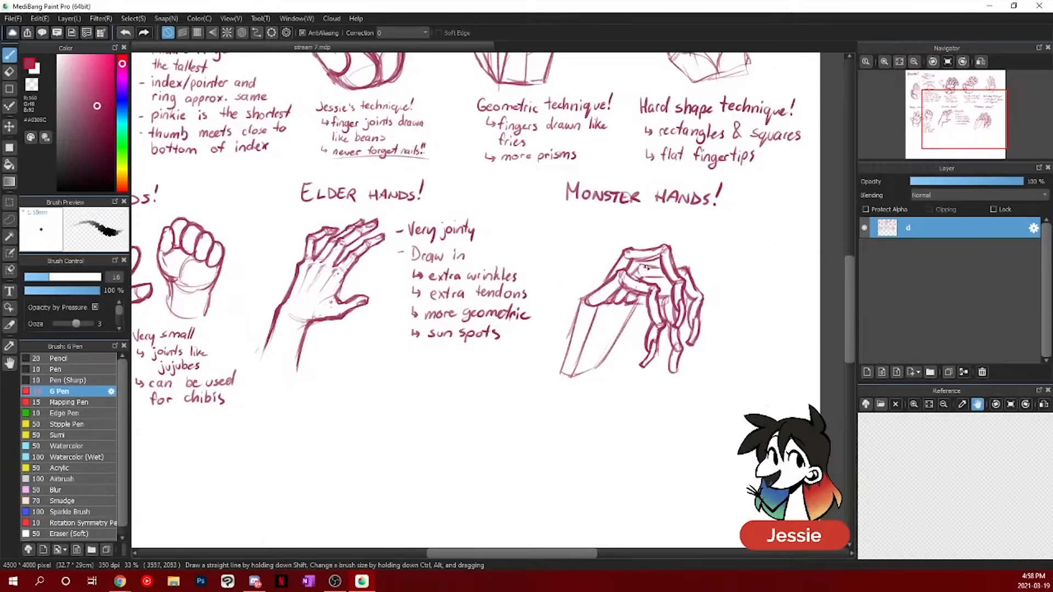
- Write 'jointy, disregard a lot of human anatomy, uncanny valley' beside the monster hand
left_click_drag(598, 329, 631, 416)
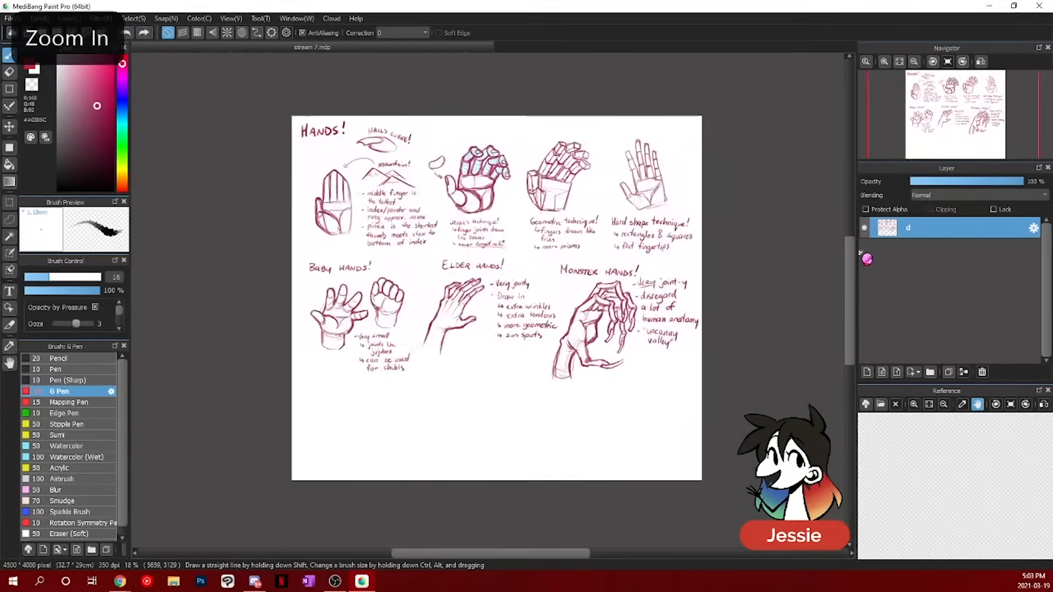
scroll("down", 3)
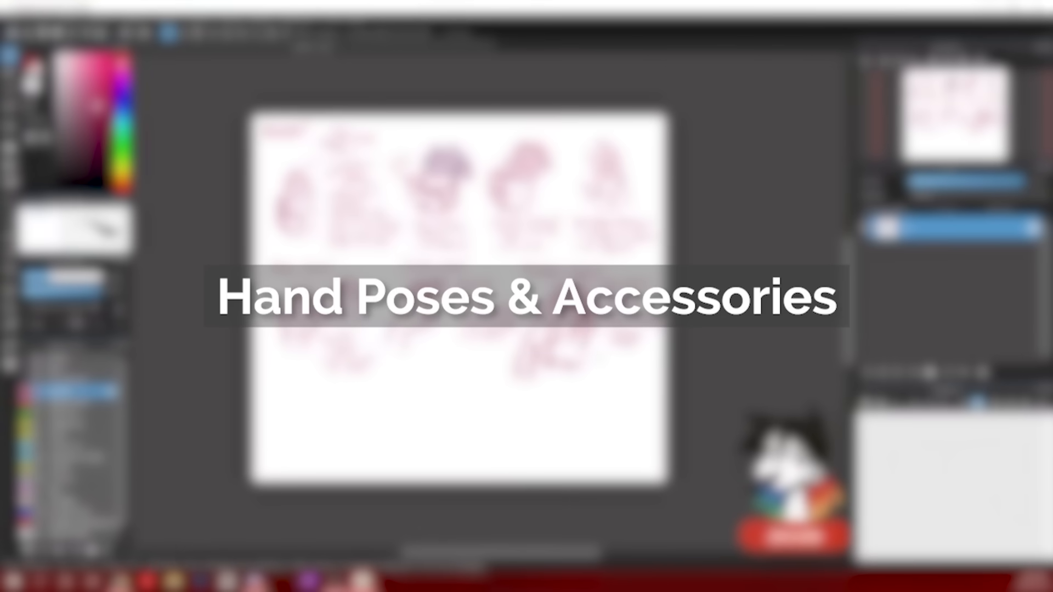
left_click(39, 18)
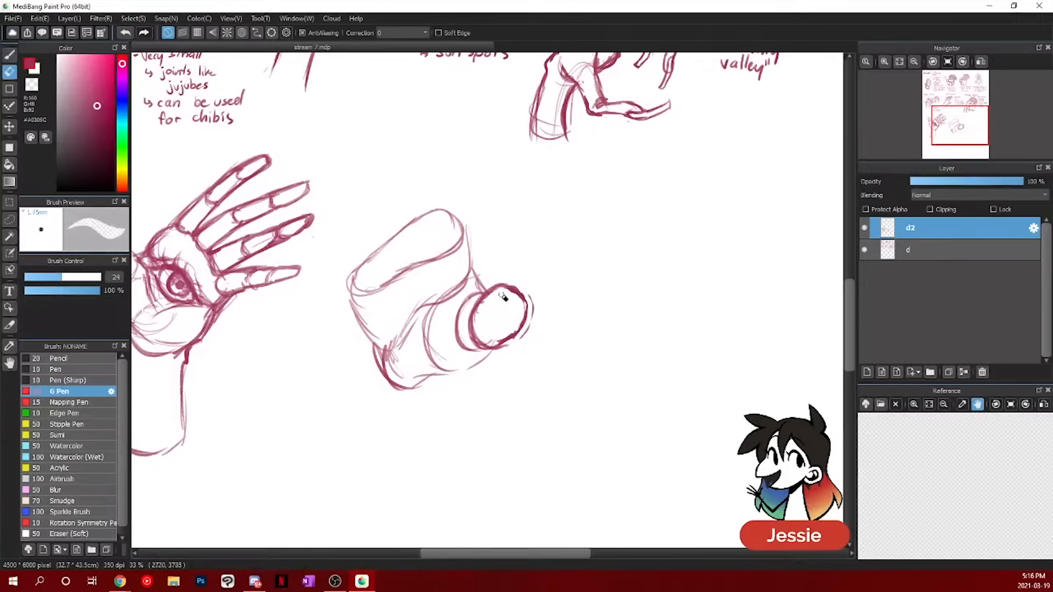
- Add a curved stroke beside the upright cylinder form of the blocky hand study
left_click_drag(531, 295, 497, 349)
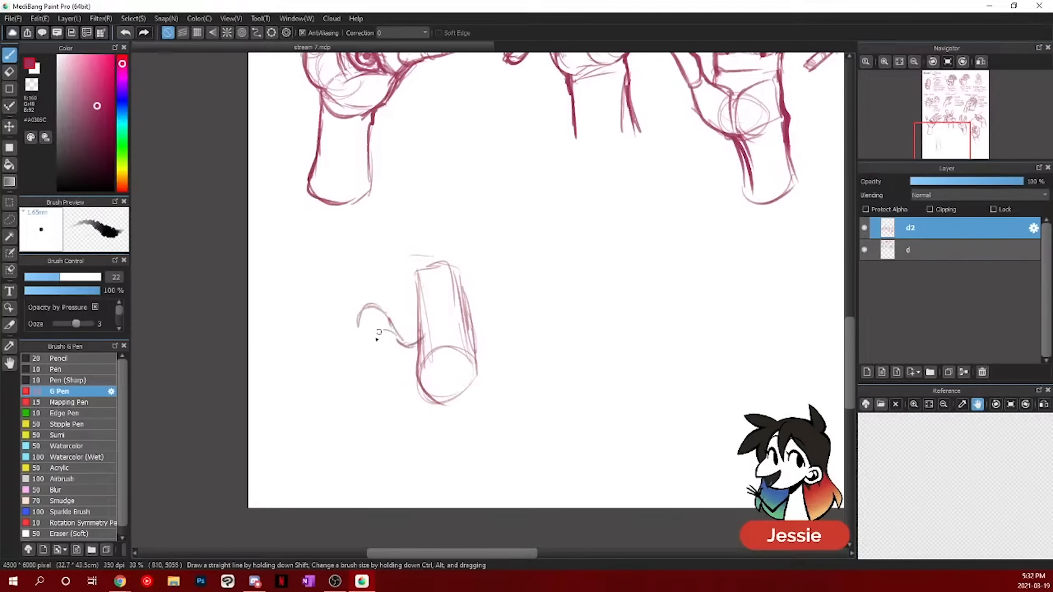
- Sketch fingers wrapping around the wrist cylinder and refine the held pen's tip
left_click_drag(359, 316, 419, 403)
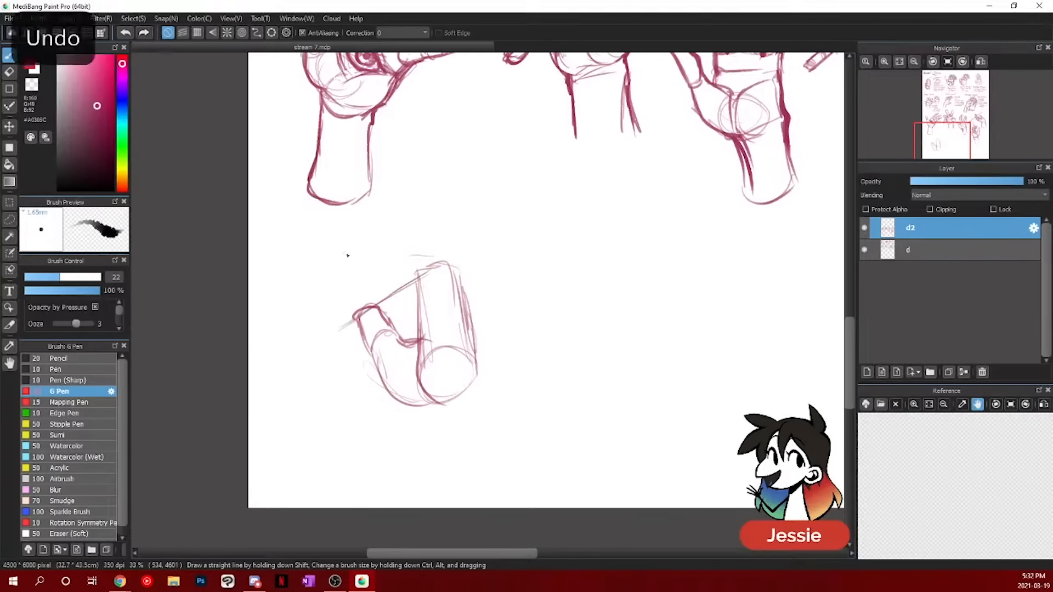
left_click_drag(349, 316, 550, 390)
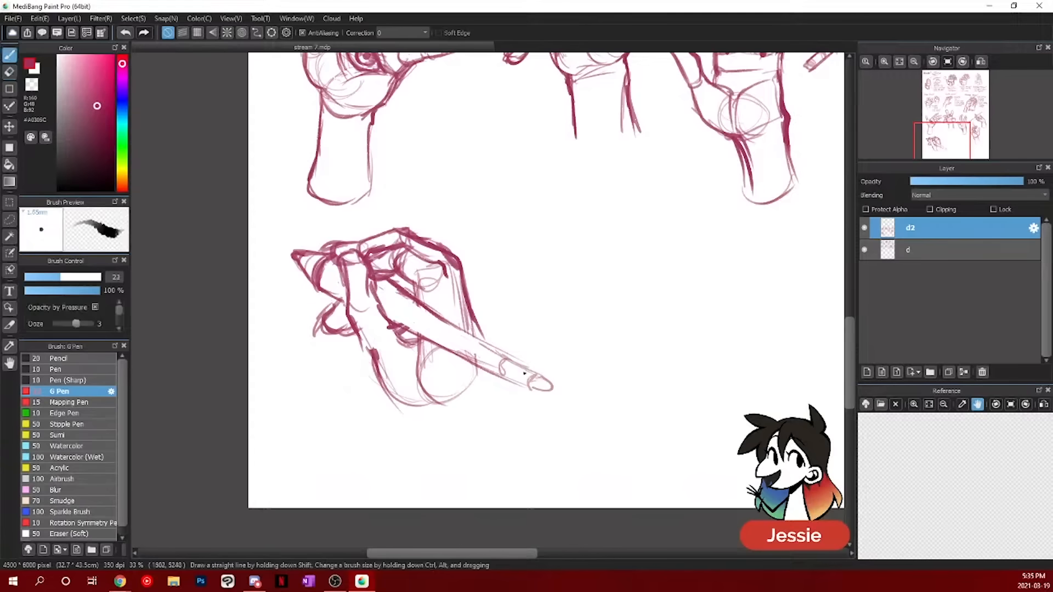
left_click_drag(416, 336, 538, 390)
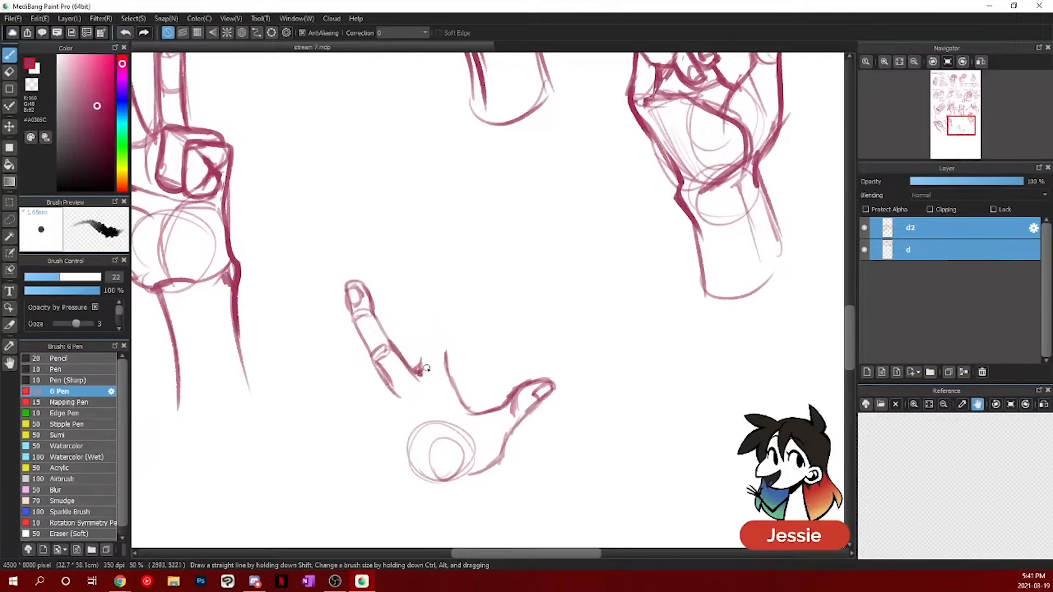
- Outline the extended pointing finger above the circular palm guide
left_click_drag(427, 368, 436, 292)
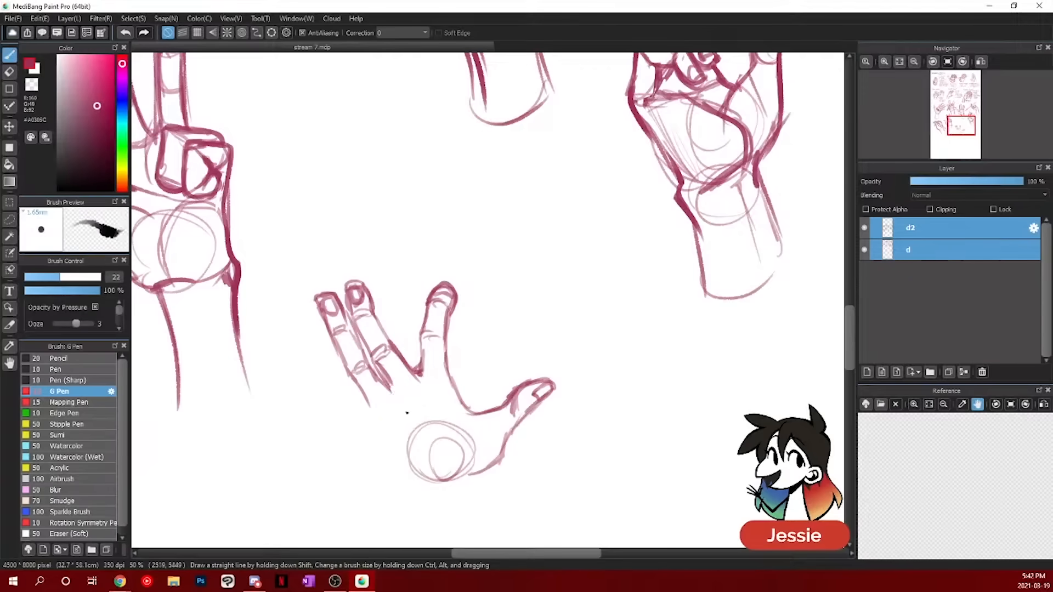
- Ink the spread hand outline and draw thick vertical bars behind it
left_click_drag(289, 378, 369, 403)
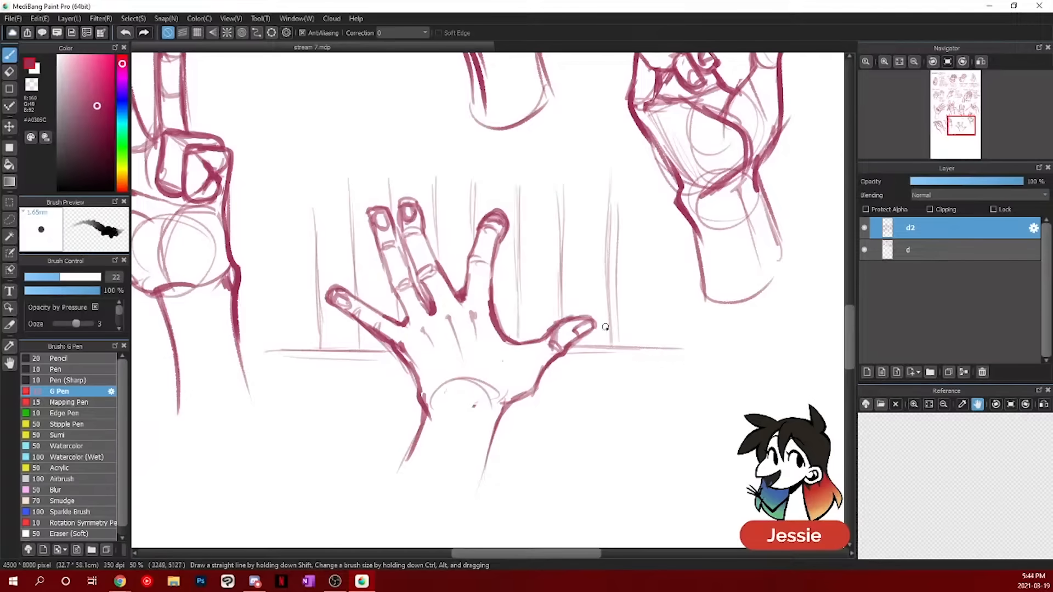
left_click_drag(517, 181, 517, 269)
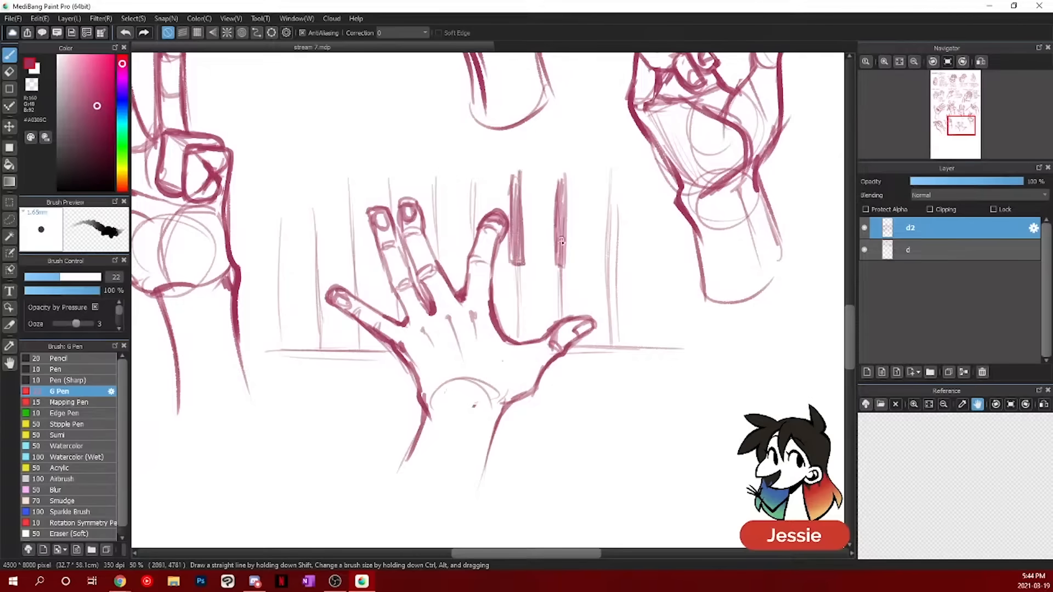
left_click_drag(433, 195, 437, 262)
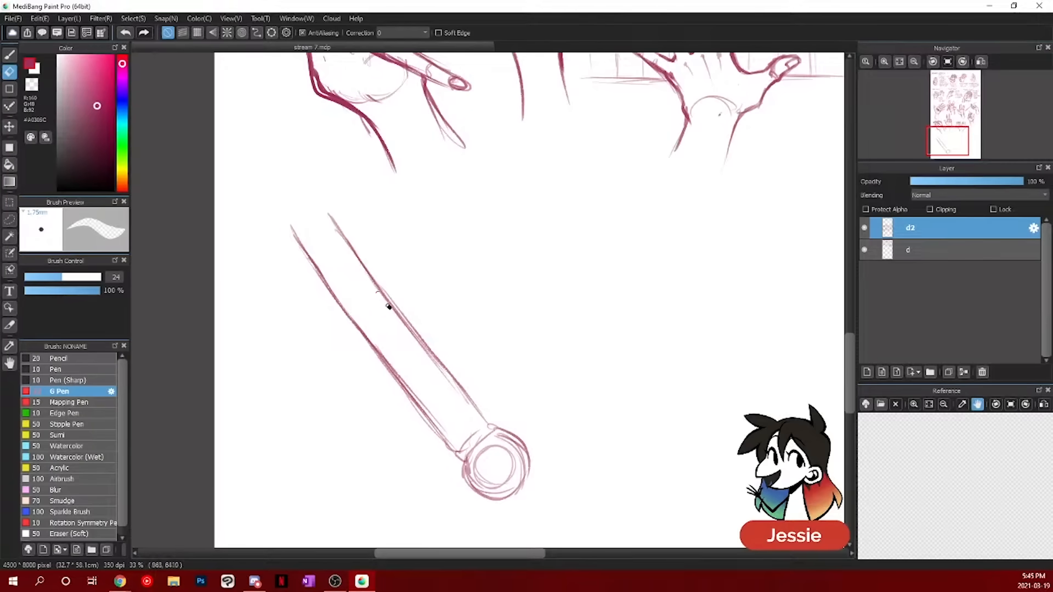
- Erase the upper hilt lines and draw the upper hand curled around the hilt
left_click_drag(390, 305, 470, 447)
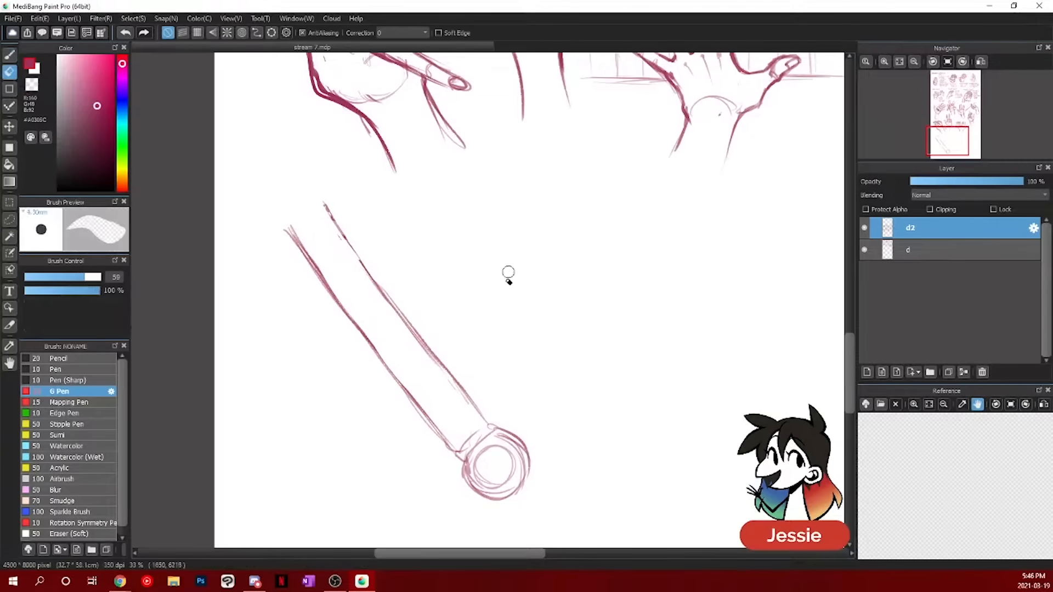
left_click_drag(323, 202, 417, 282)
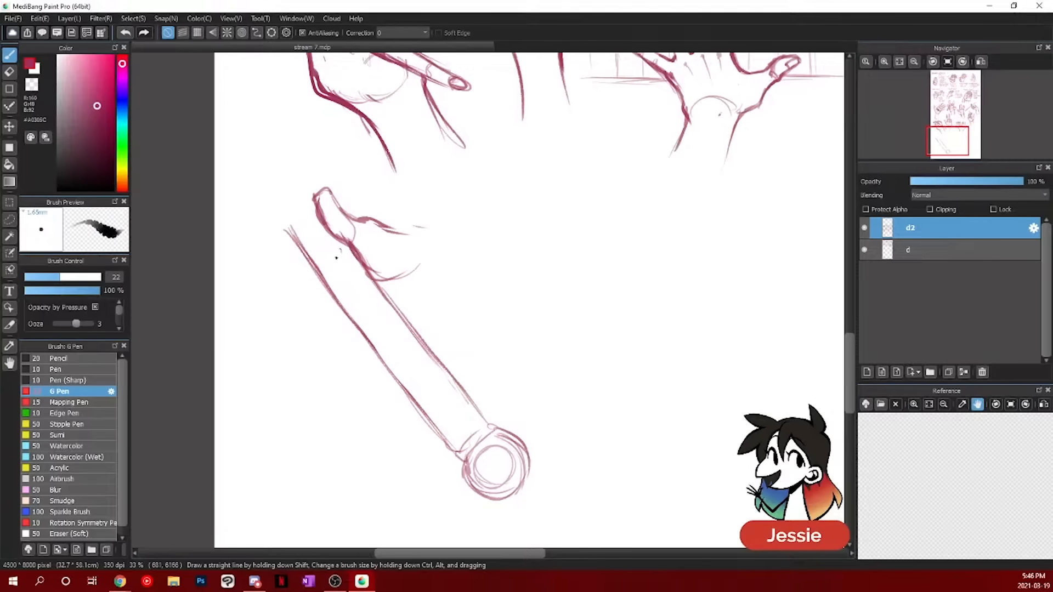
left_click_drag(323, 276, 426, 309)
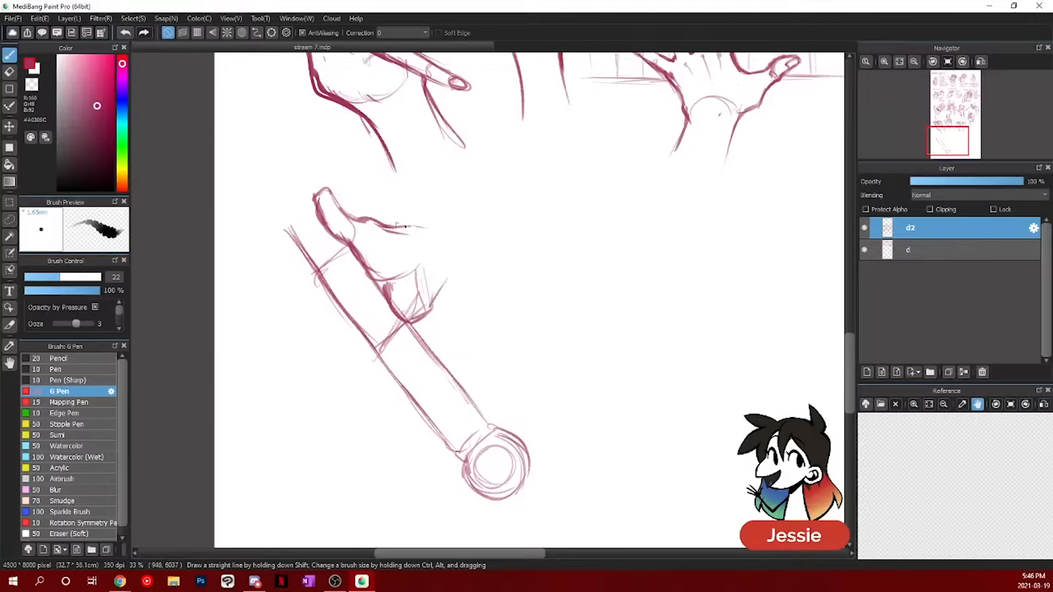
left_click_drag(410, 215, 444, 289)
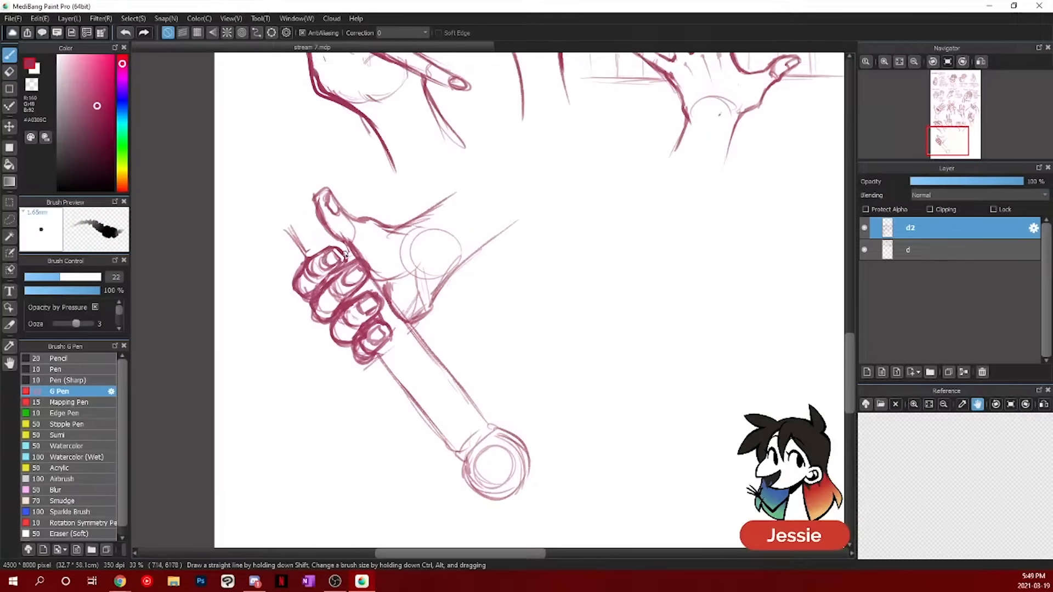
left_click_drag(330, 268, 376, 289)
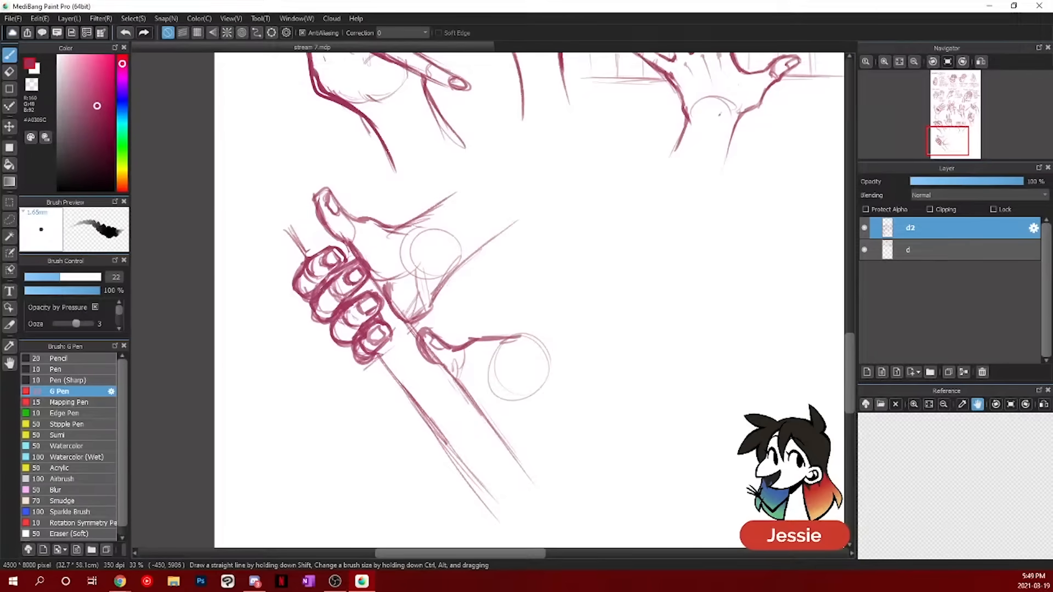
- Draw the second hand lower on the hilt and erase overlapping hilt lines
left_click_drag(430, 339, 464, 363)
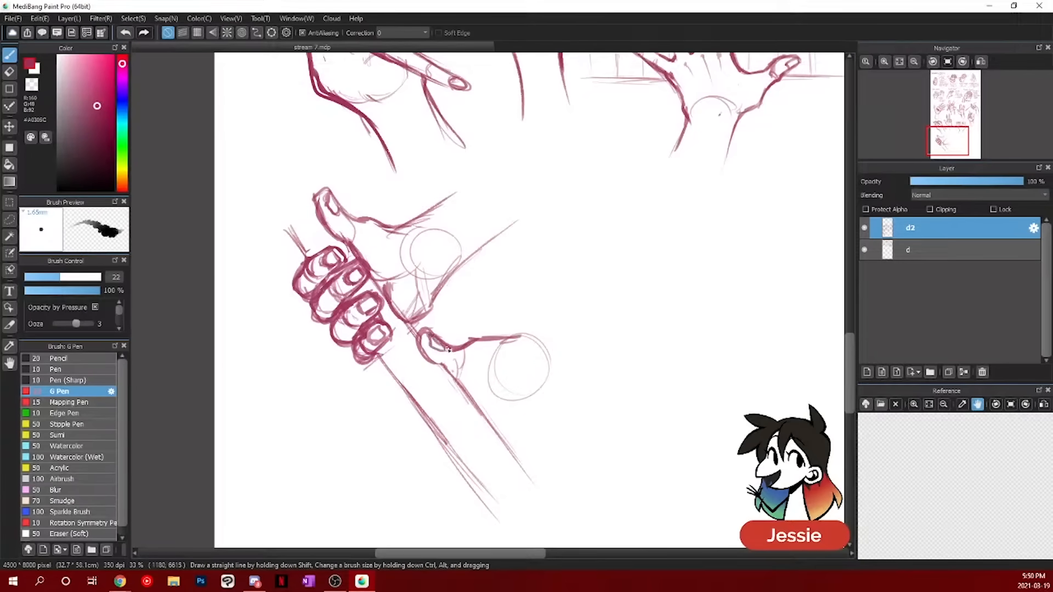
left_click_drag(430, 342, 403, 414)
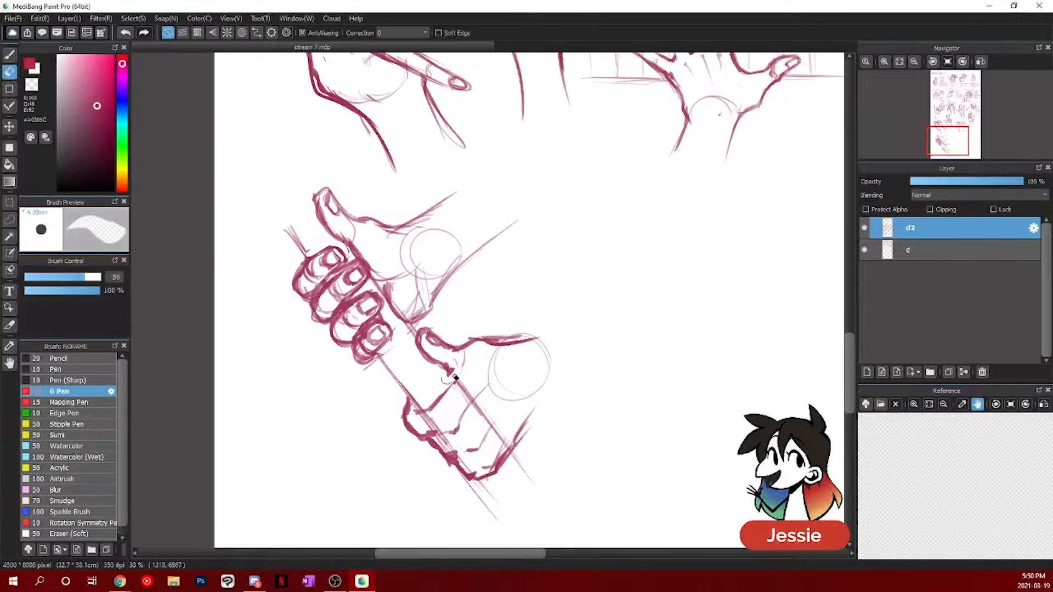
left_click_drag(437, 377, 488, 470)
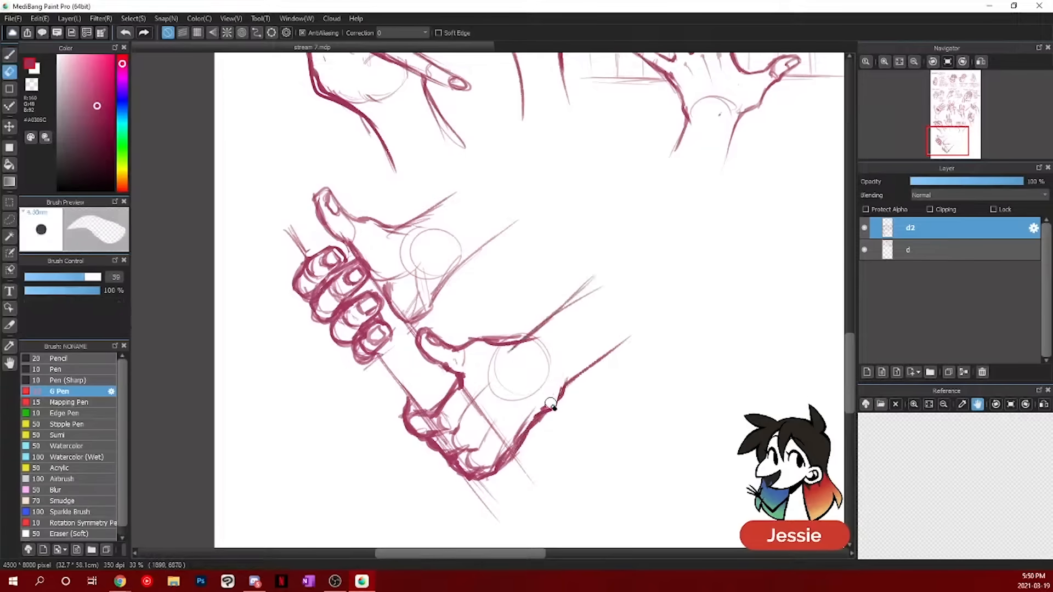
left_click_drag(557, 407, 470, 484)
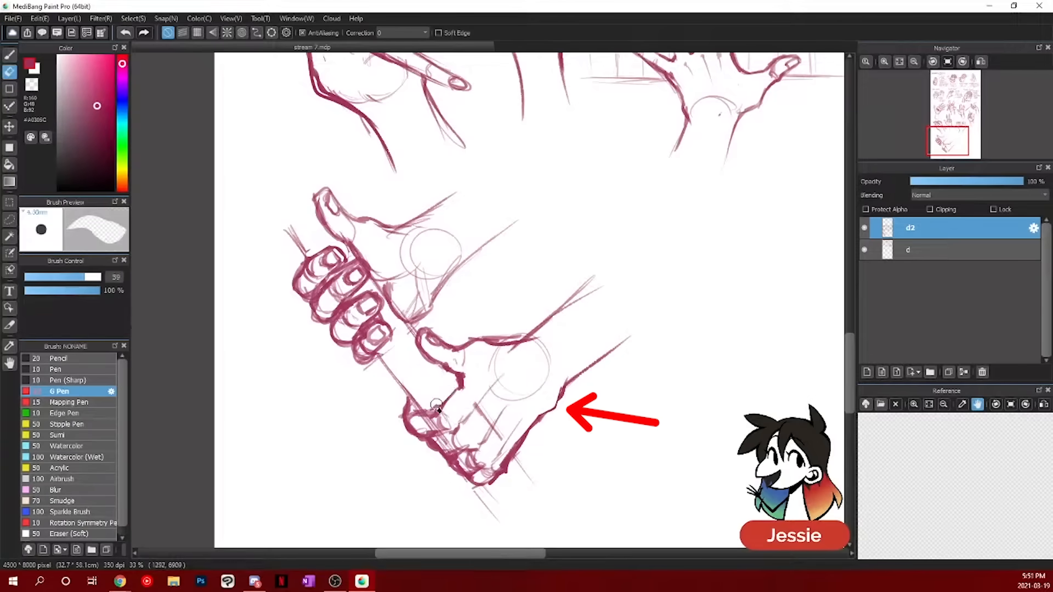
left_click_drag(437, 407, 501, 470)
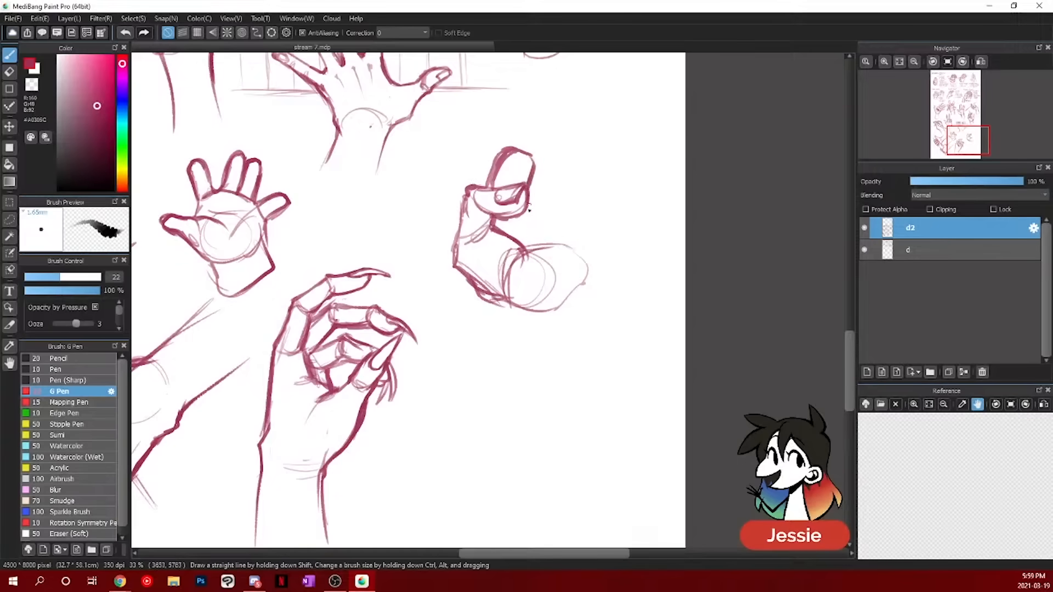
- Rough in the thumb and slanted folded fingers, ink the fist, and erase stray wrist lines
left_click_drag(530, 121, 618, 222)
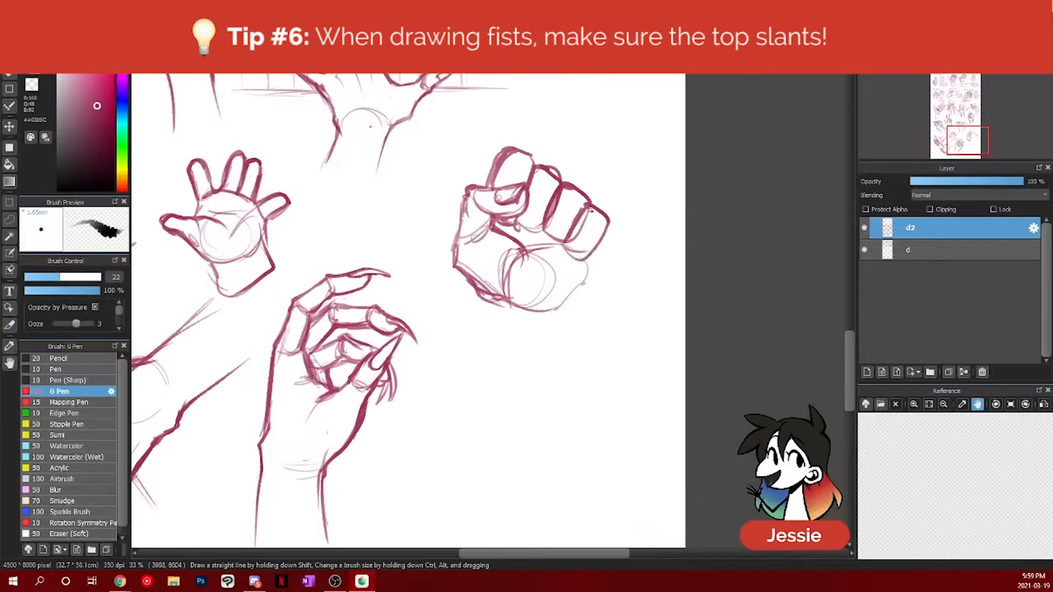
left_click_drag(595, 212, 592, 258)
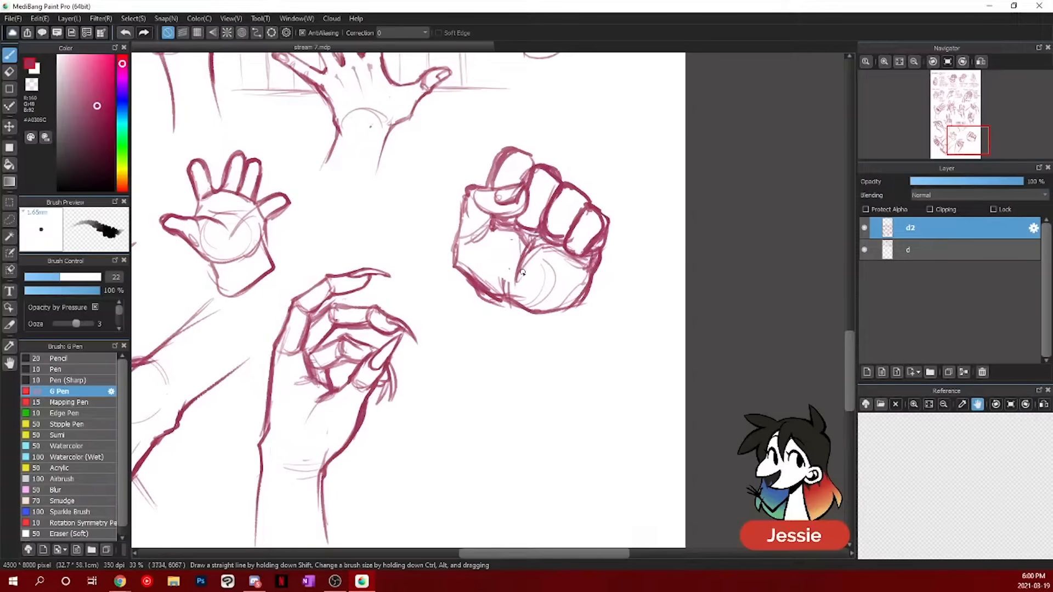
left_click_drag(520, 303, 501, 400)
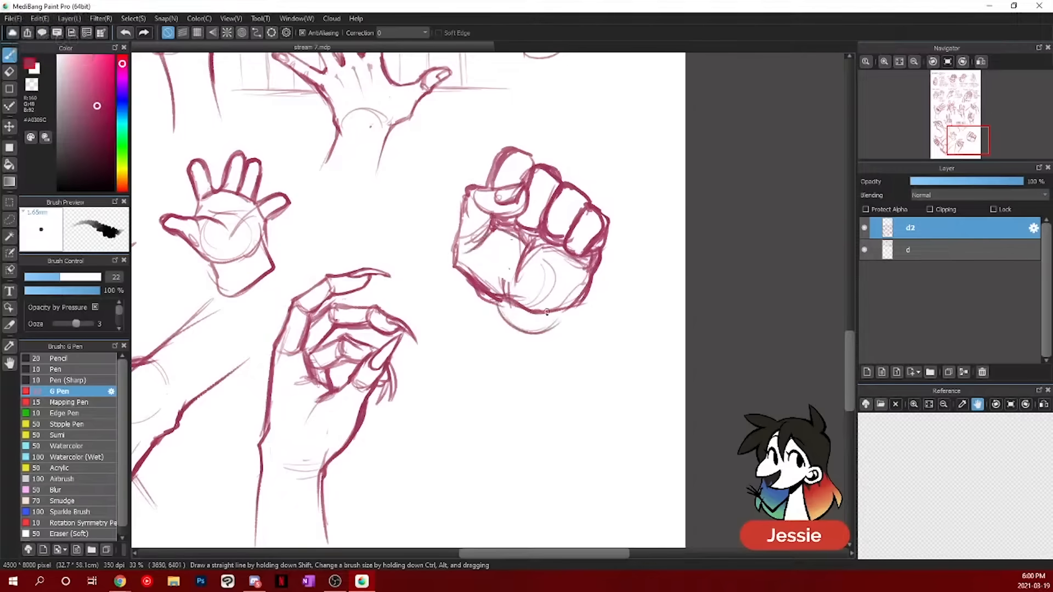
left_click_drag(524, 316, 530, 430)
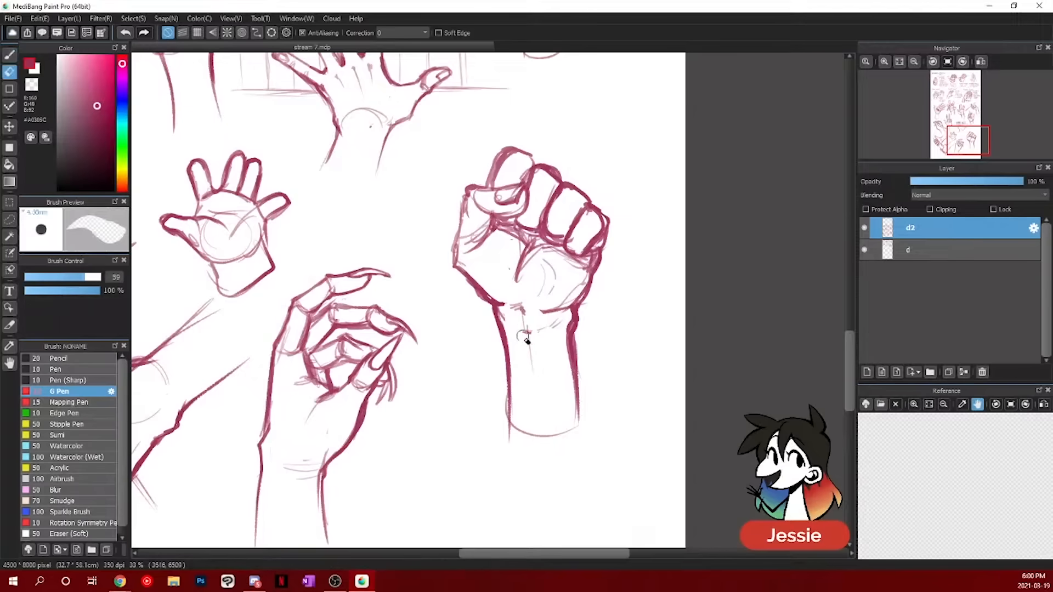
left_click_drag(527, 329, 541, 430)
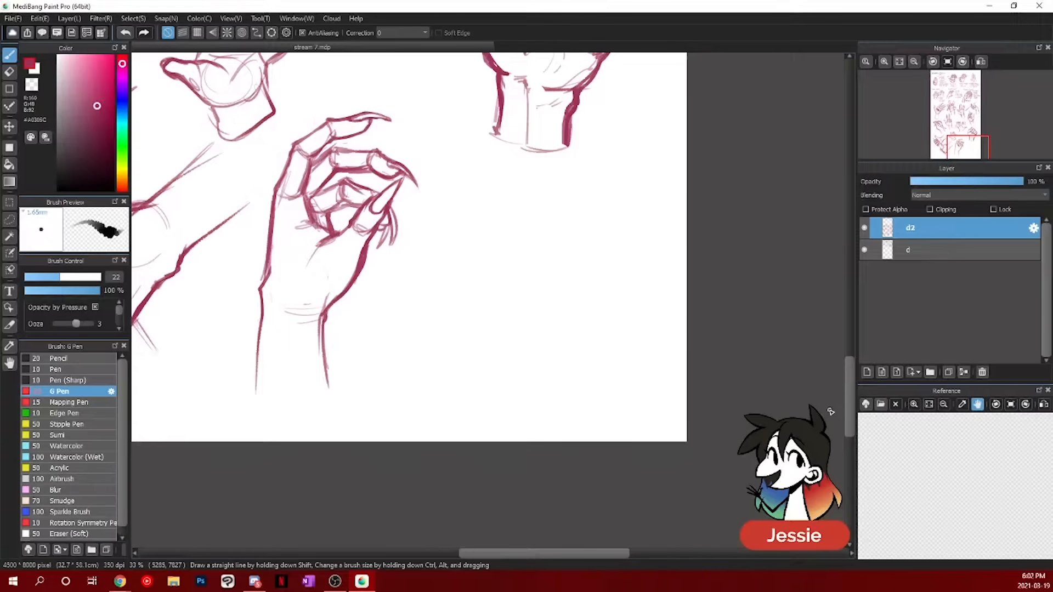
- Draw the open book's top edges, spine, page edge and covers
left_click_drag(435, 194, 641, 235)
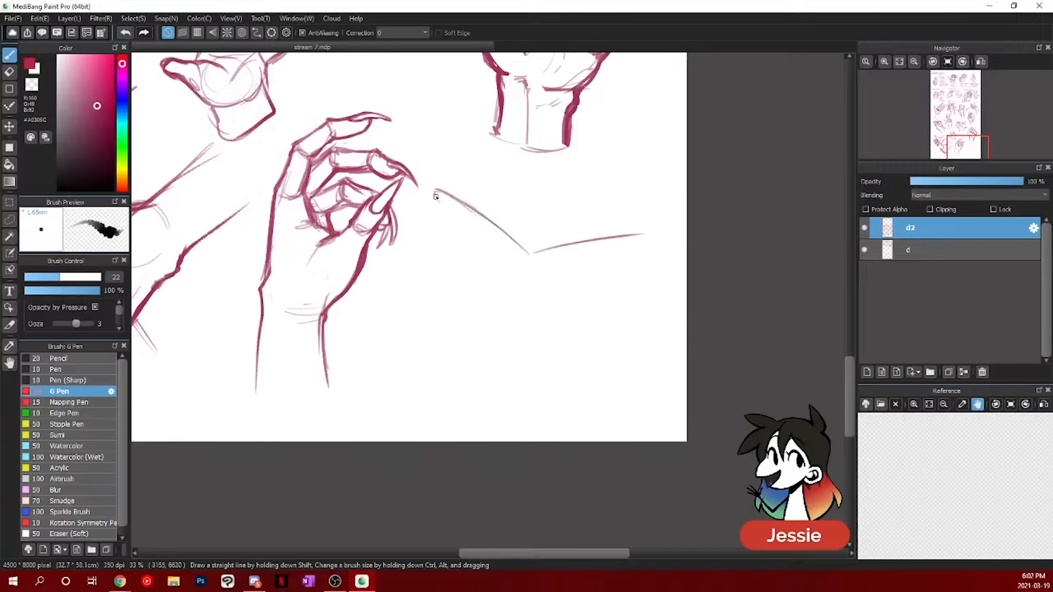
left_click_drag(437, 195, 538, 342)
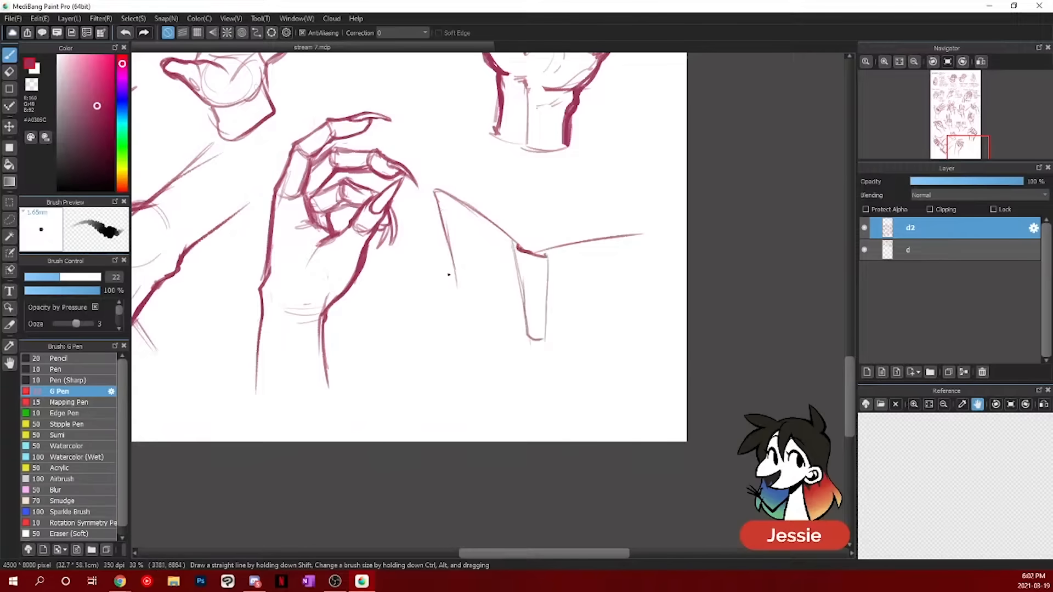
left_click_drag(443, 195, 645, 329)
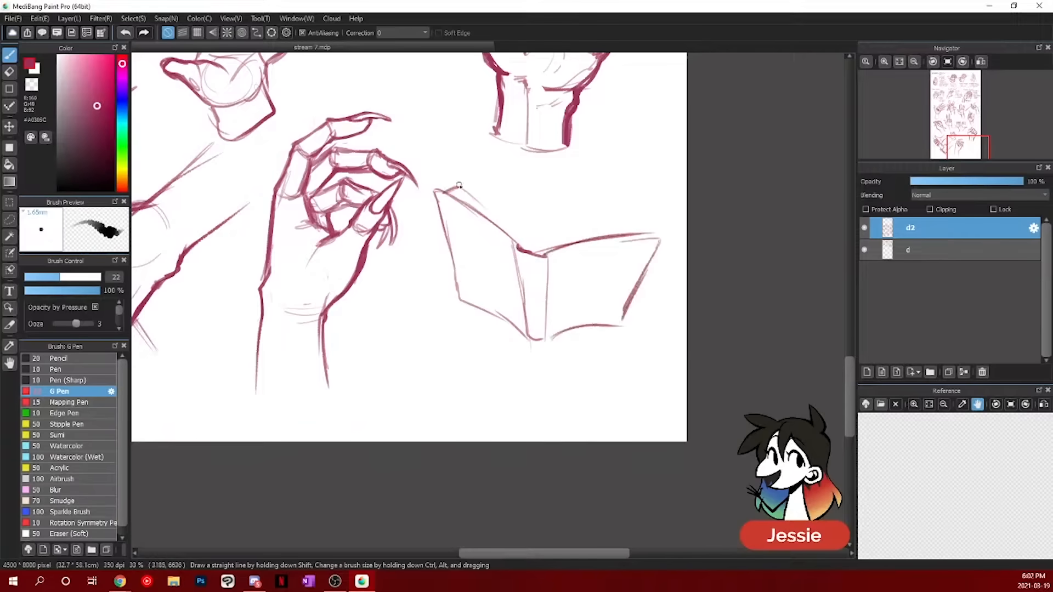
- Sketch the hand beneath the book with spread fingers and palm details
left_click_drag(463, 181, 645, 222)
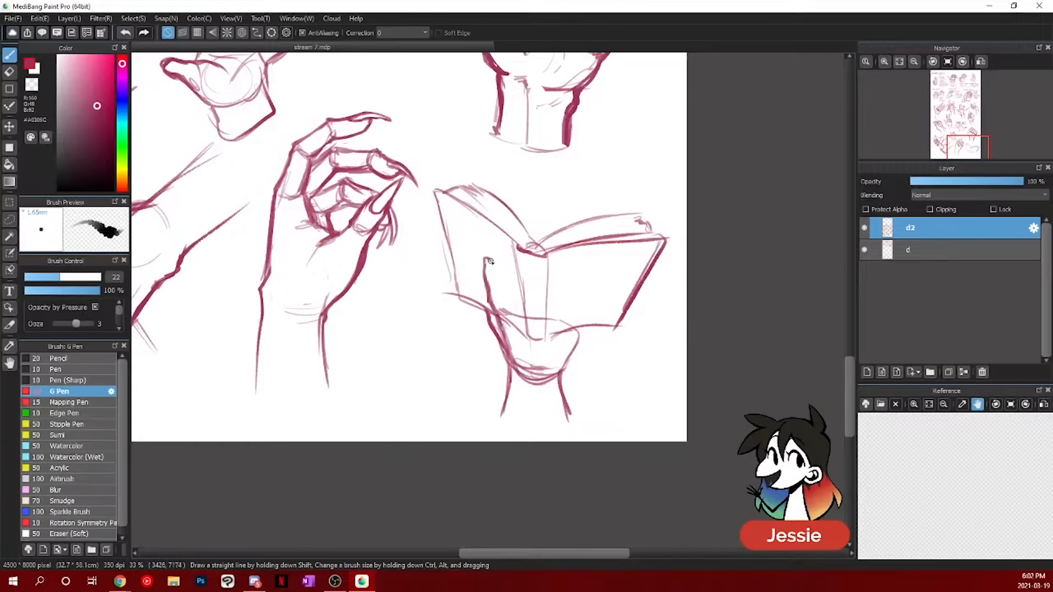
left_click_drag(510, 259, 504, 316)
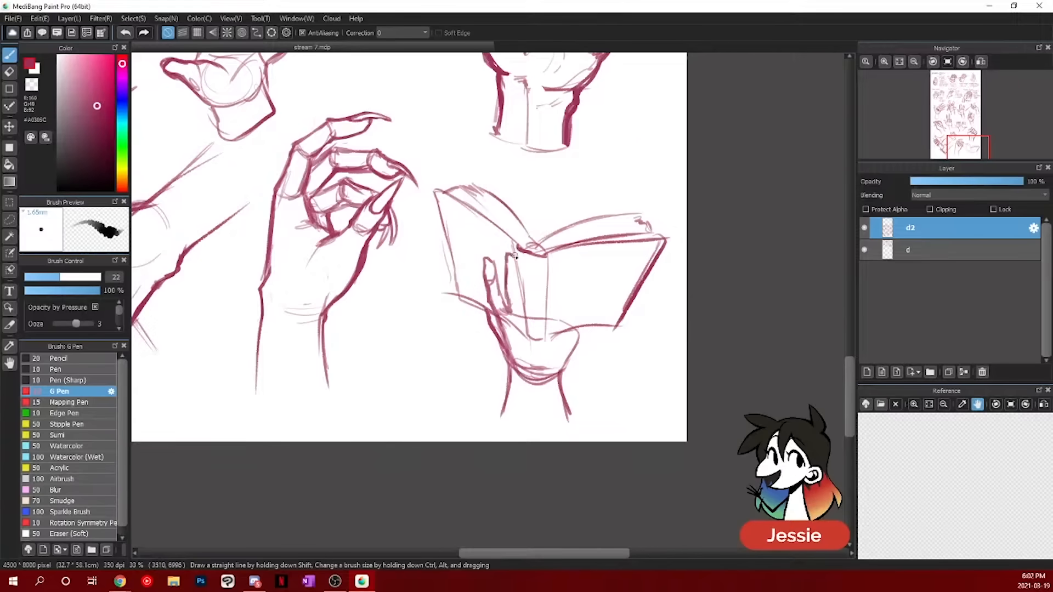
left_click_drag(511, 262, 567, 285)
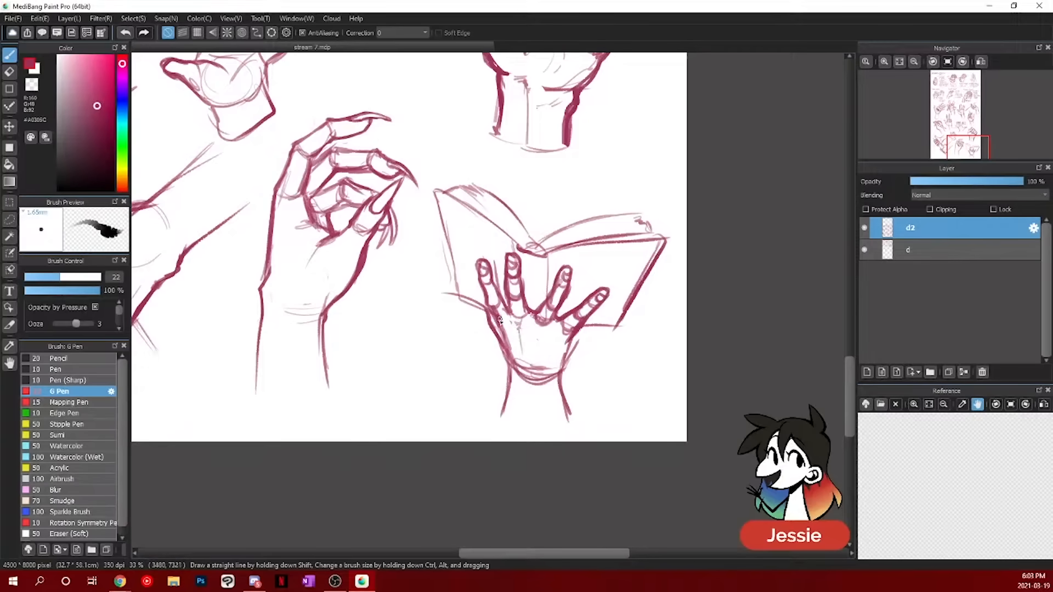
left_click_drag(501, 316, 574, 339)
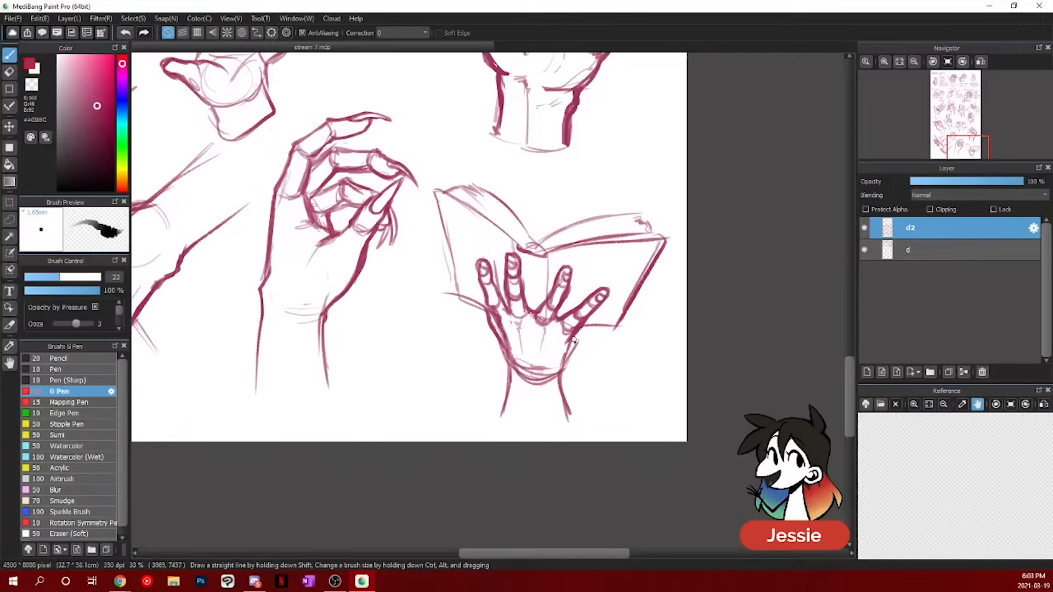